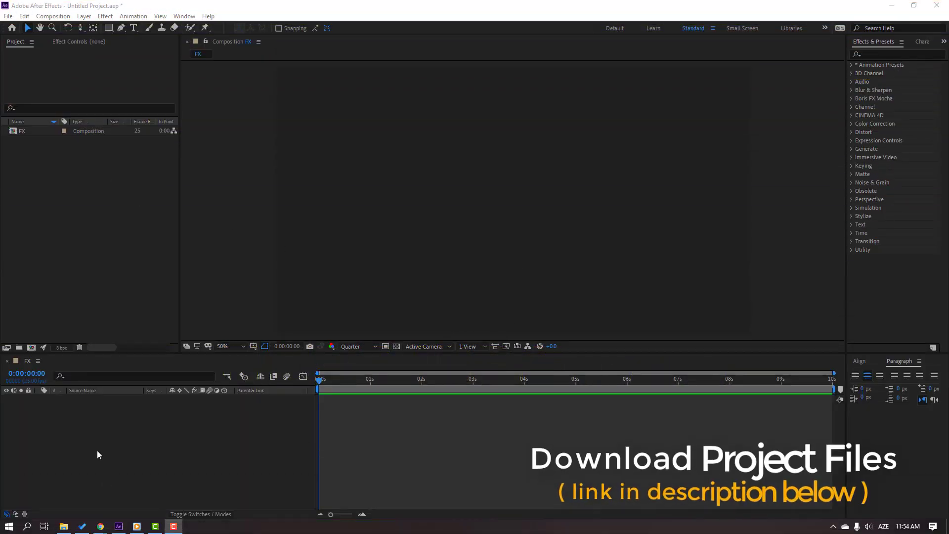
mouse_move(84, 410)
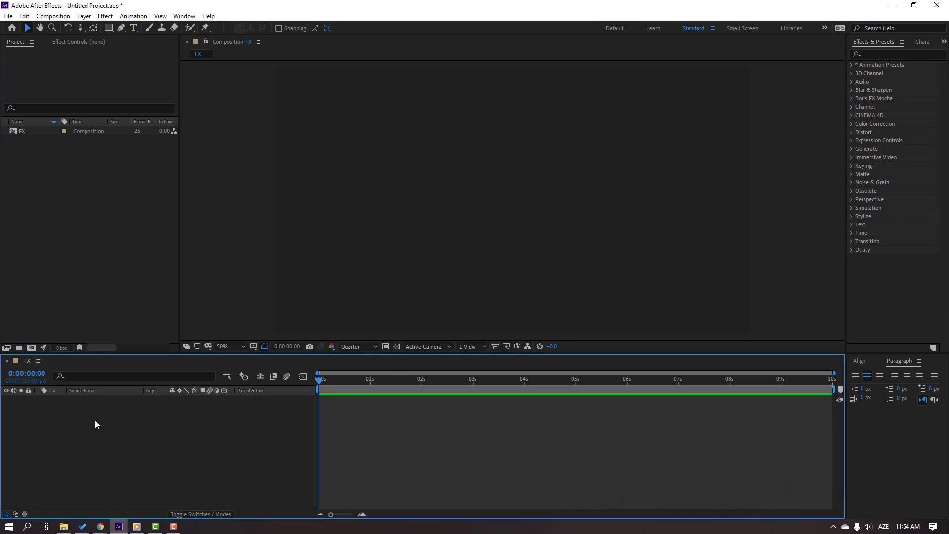
Create a full-frame solid layer named 'Fractal' in the FX comp
right_click(95, 423)
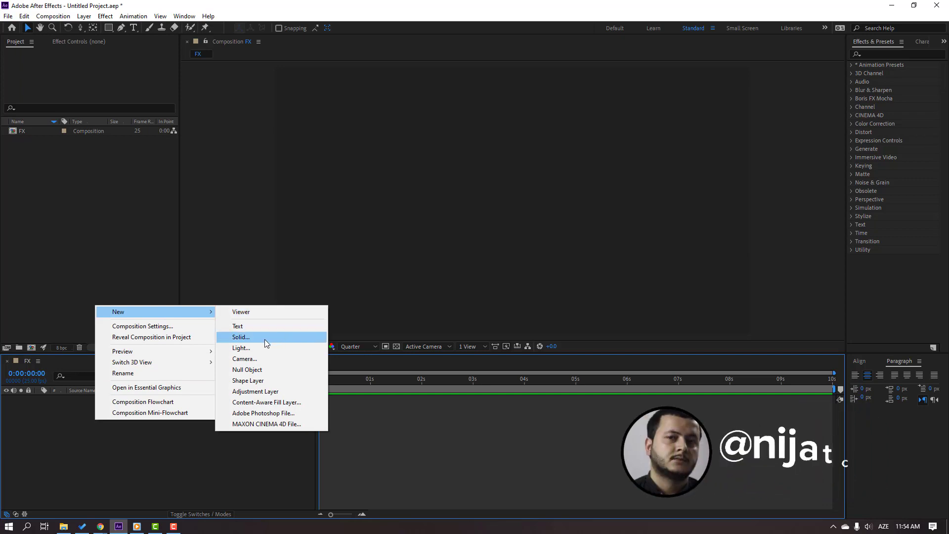
click(241, 336)
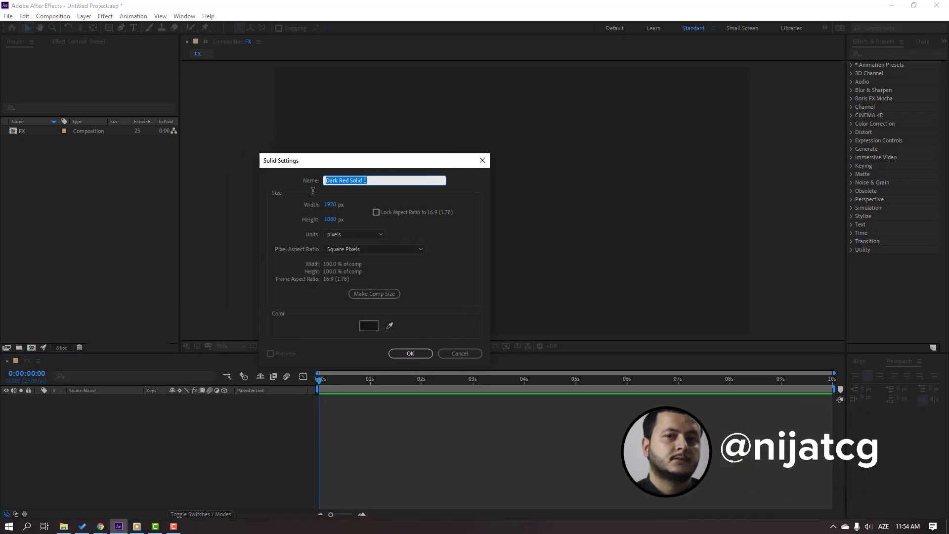
text(Fractal)
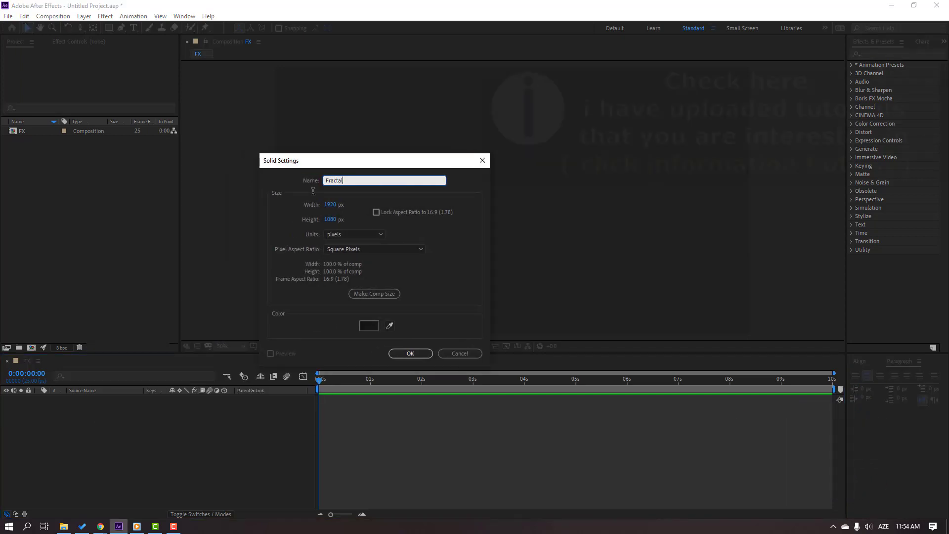
click(410, 353)
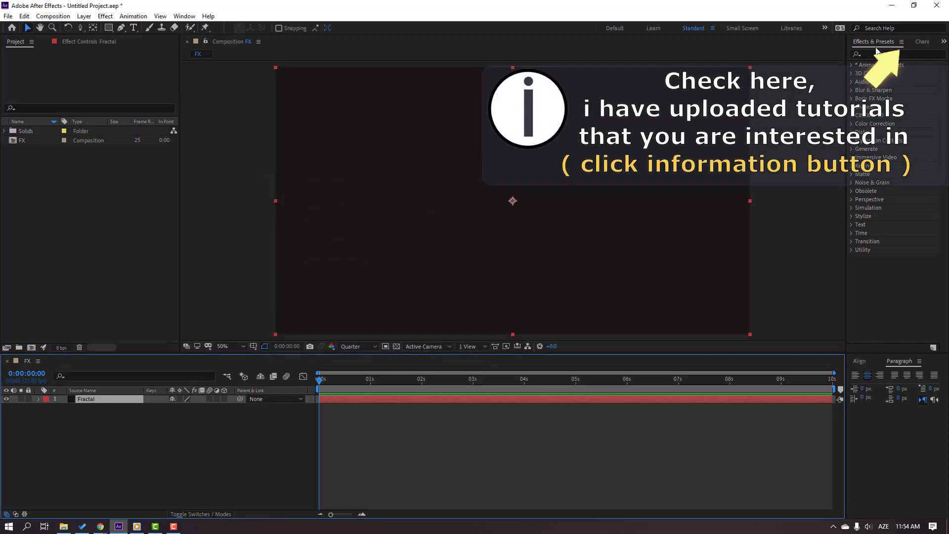
Apply Fractal Noise to the Fractal solid with contrast 79, brightness 13, and adjusted complexity
click(896, 54)
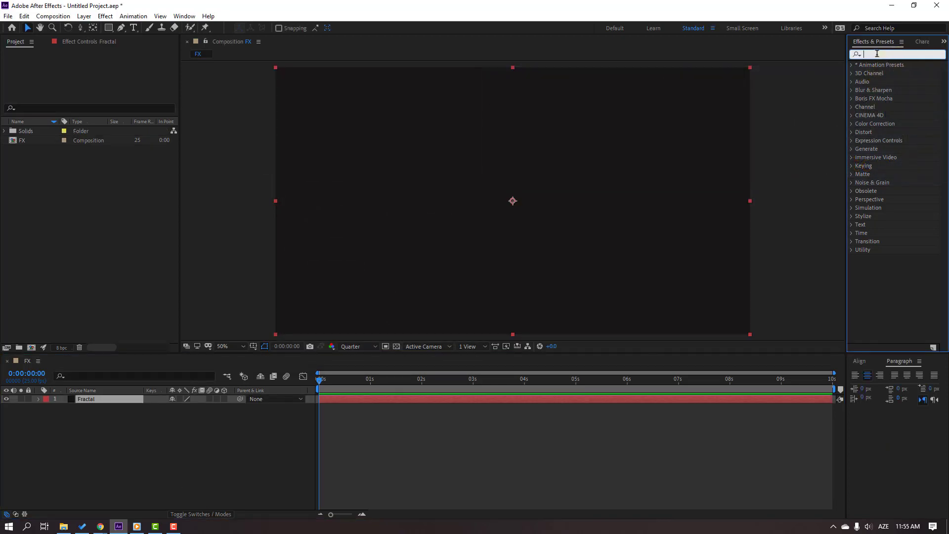
text(frac)
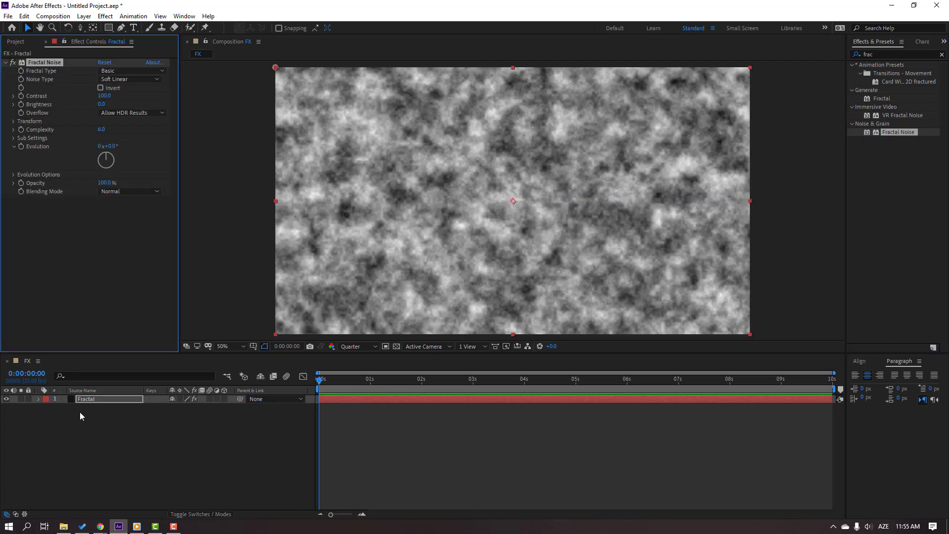
click(13, 121)
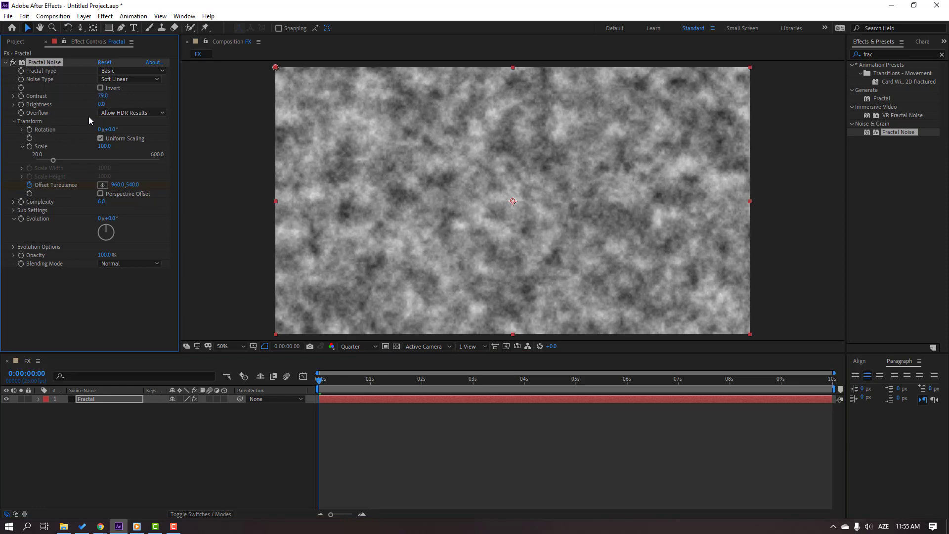
text(15.0)
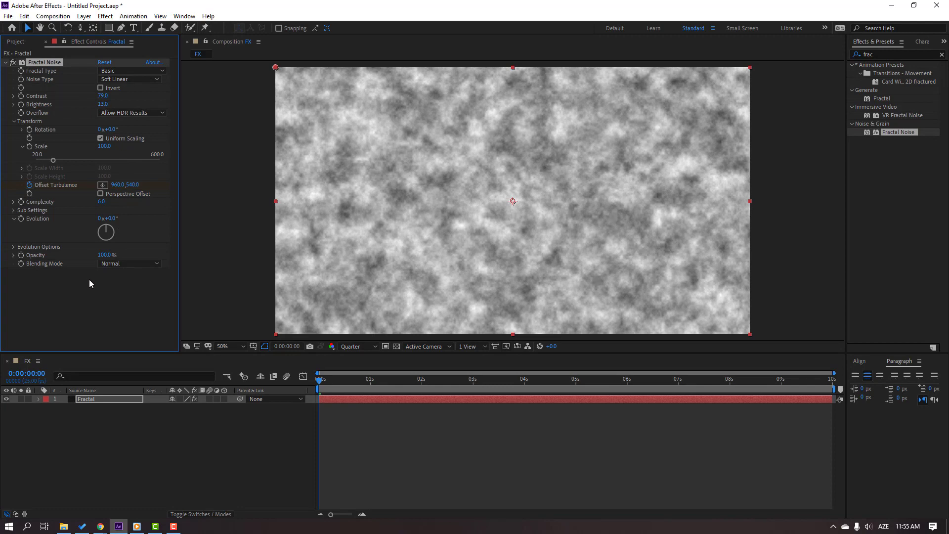
mouse_move(76, 211)
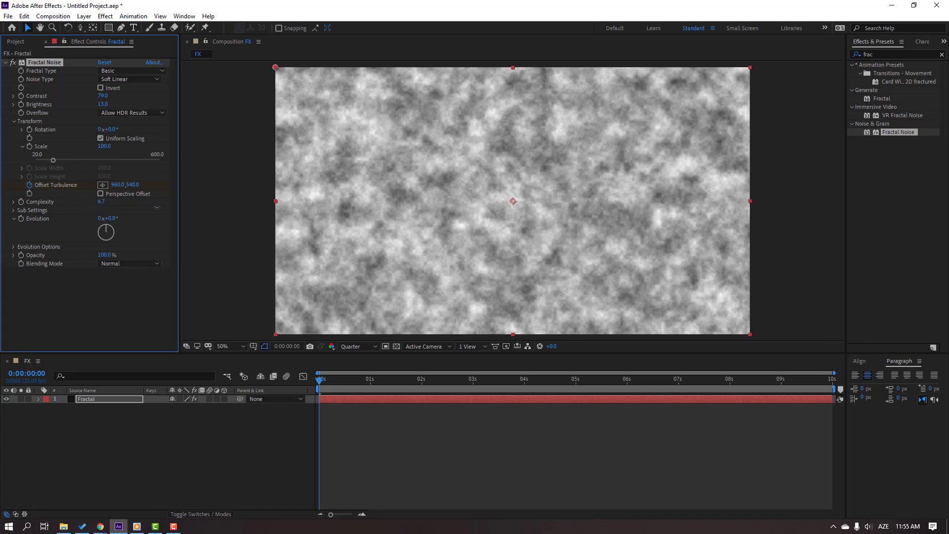
drag(103, 201, 100, 201)
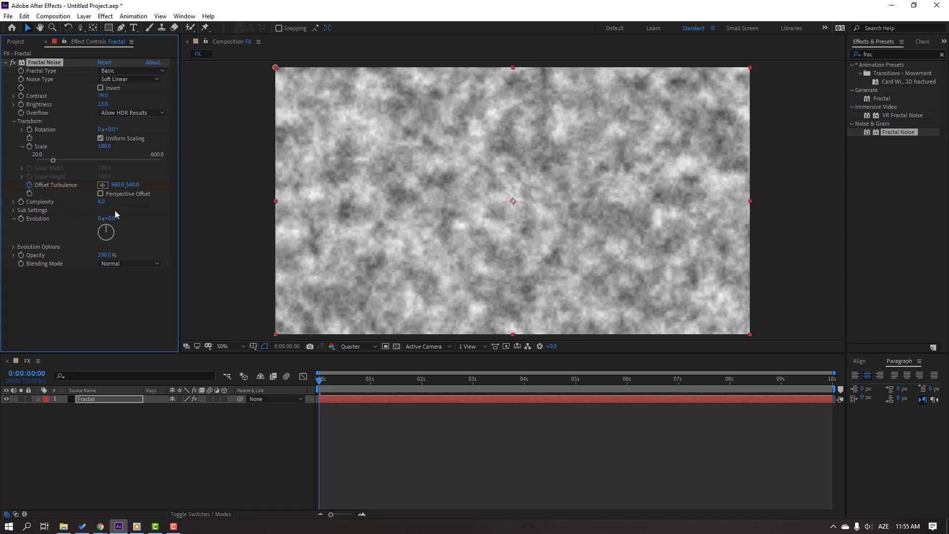
mouse_move(150, 236)
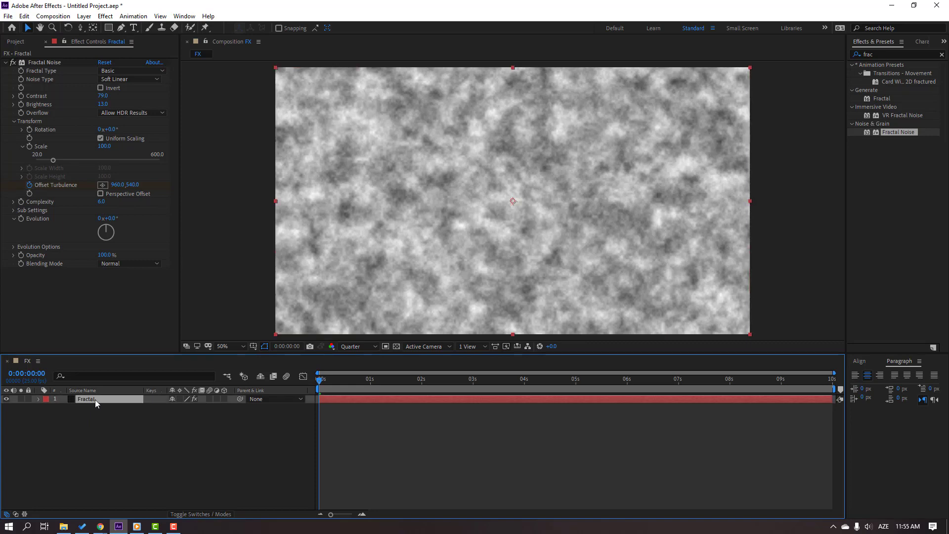
Pre-compose the Fractal layer into 'Fractal01', moving all attributes into it
right_click(87, 399)
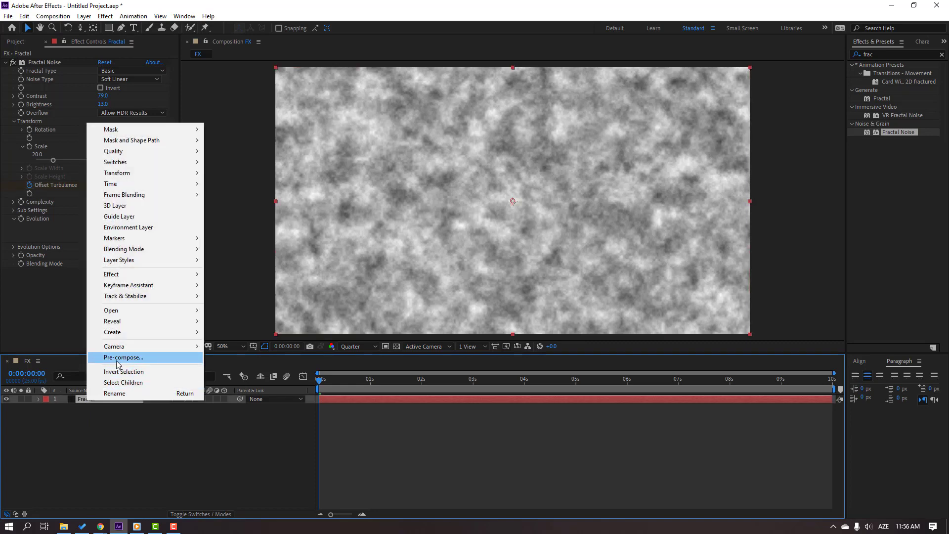
click(124, 358)
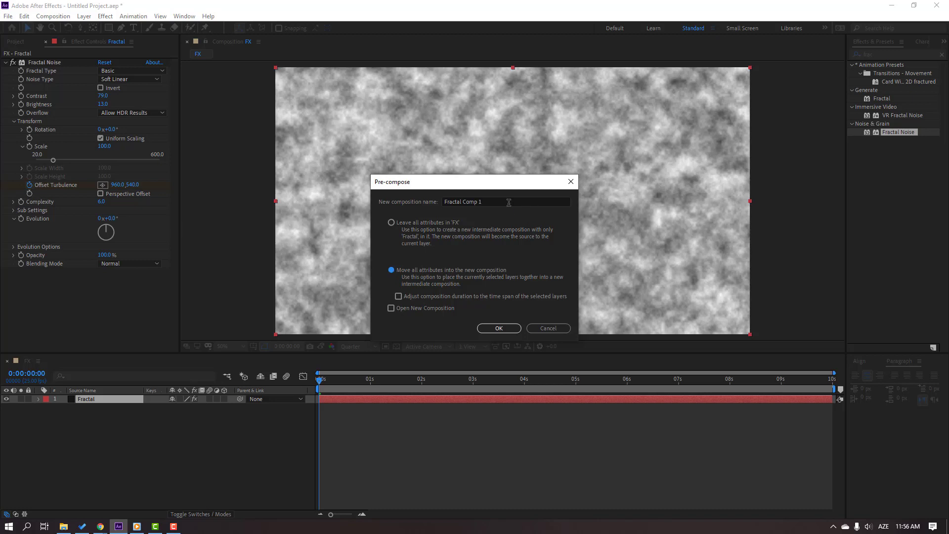
text(Fractal)
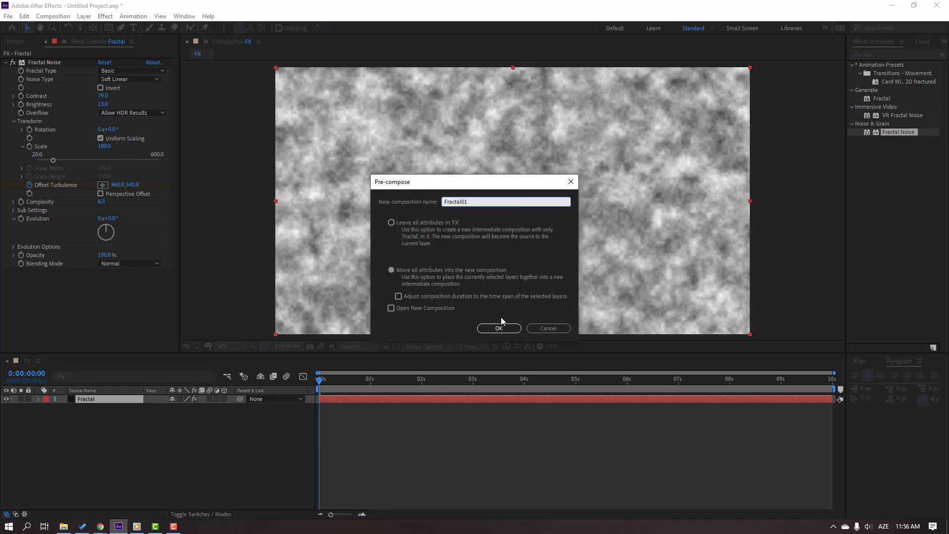
click(498, 327)
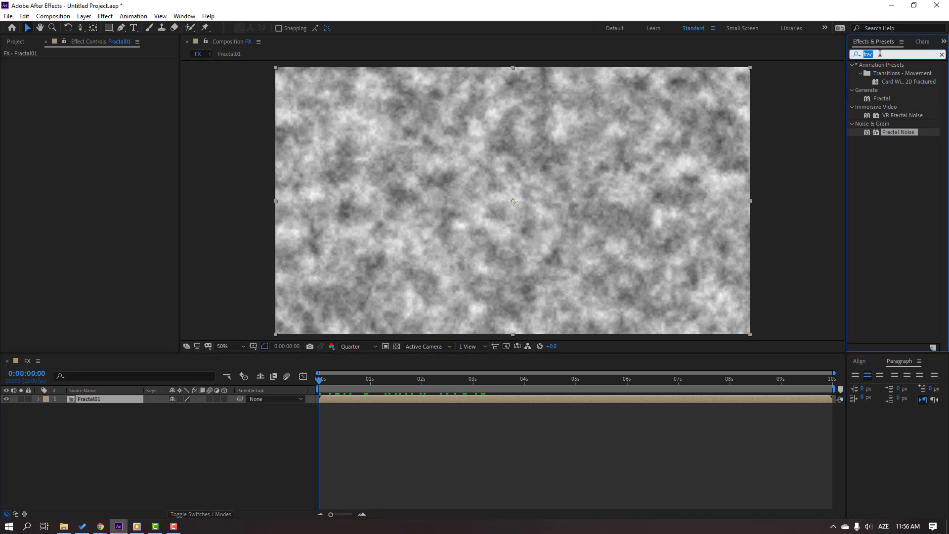
Apply CC Ball Action to Fractal01 with 94° twist angle and ball size 46
text(cc ba)
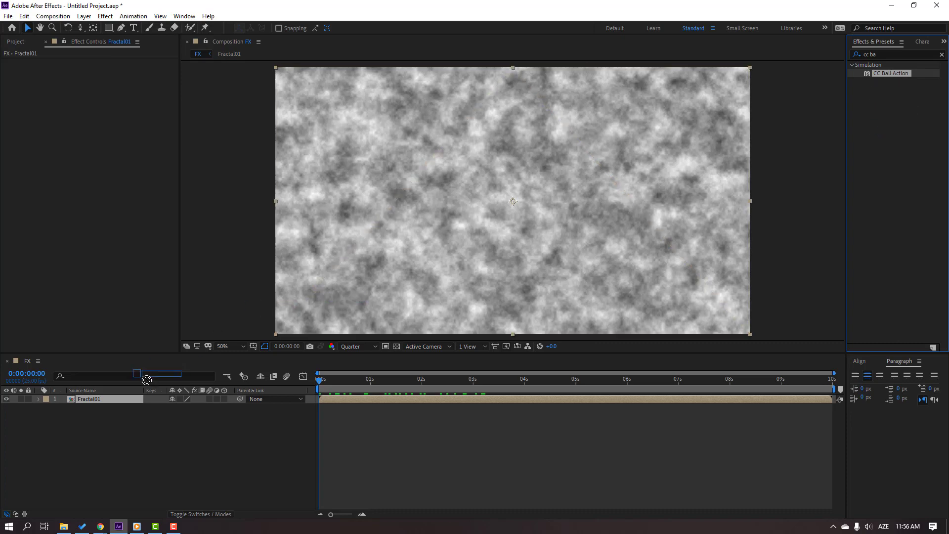
double_click(89, 399)
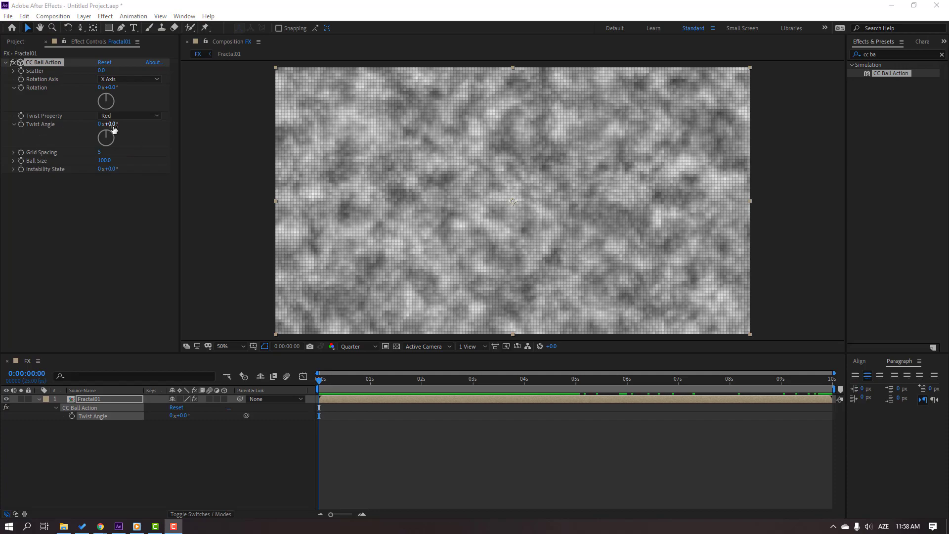
drag(106, 138, 116, 127)
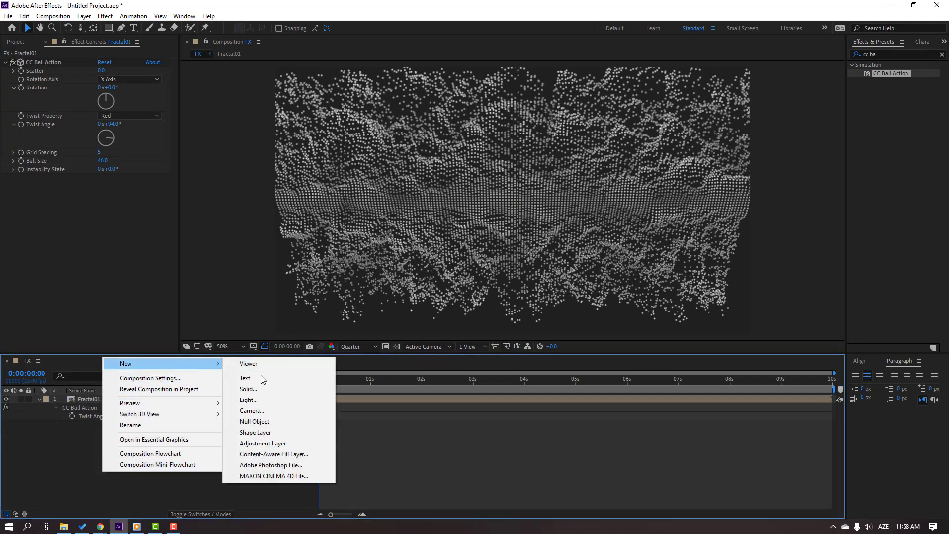
Add Camera 1 with an orbit null, tilting Null 1 to X 107° and Y 47°
click(251, 410)
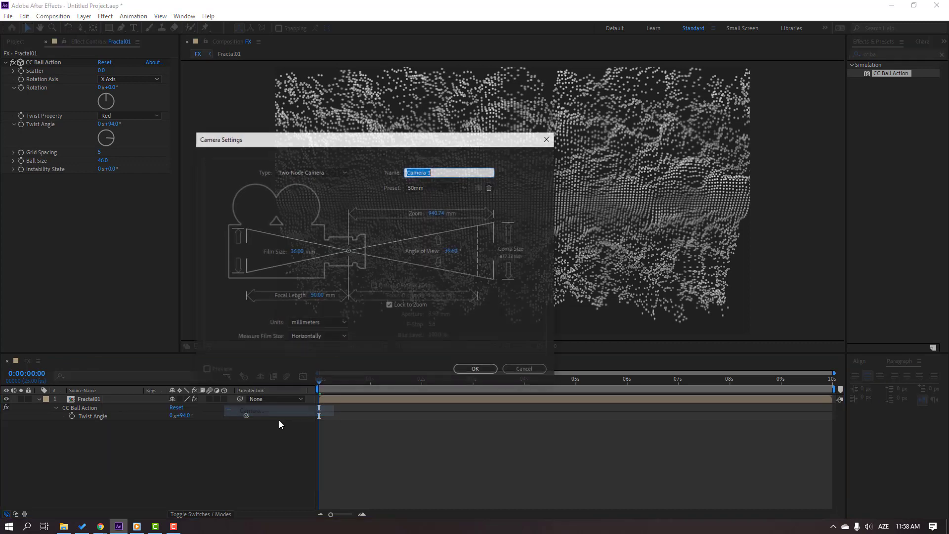
click(475, 369)
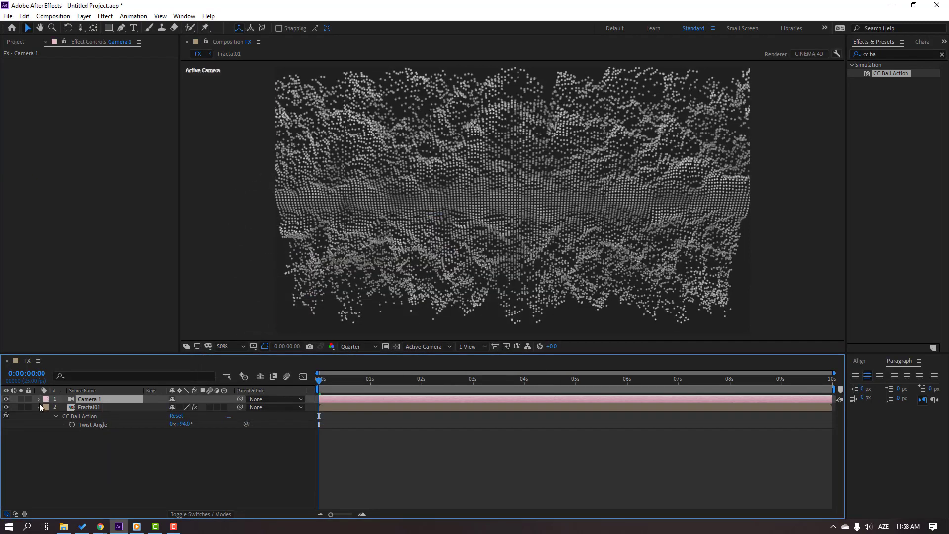
right_click(89, 399)
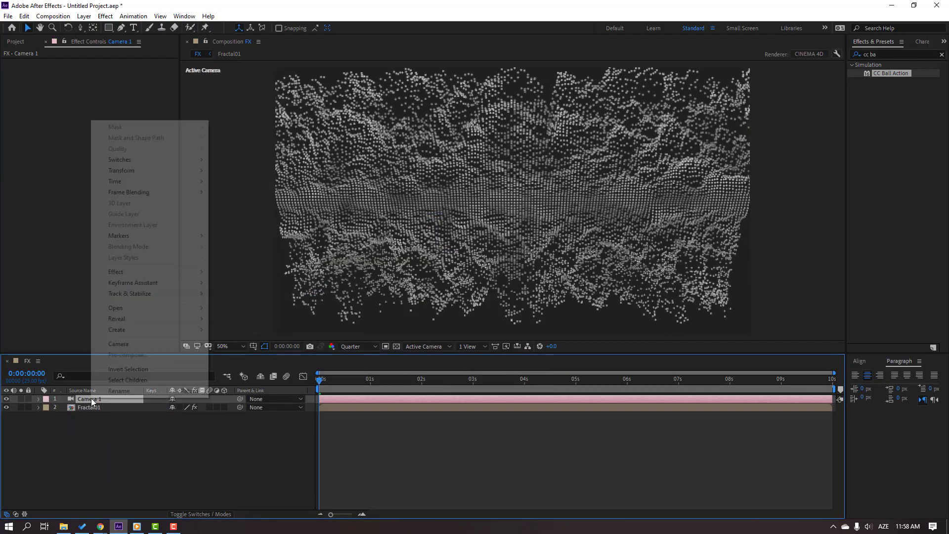
mouse_move(176, 363)
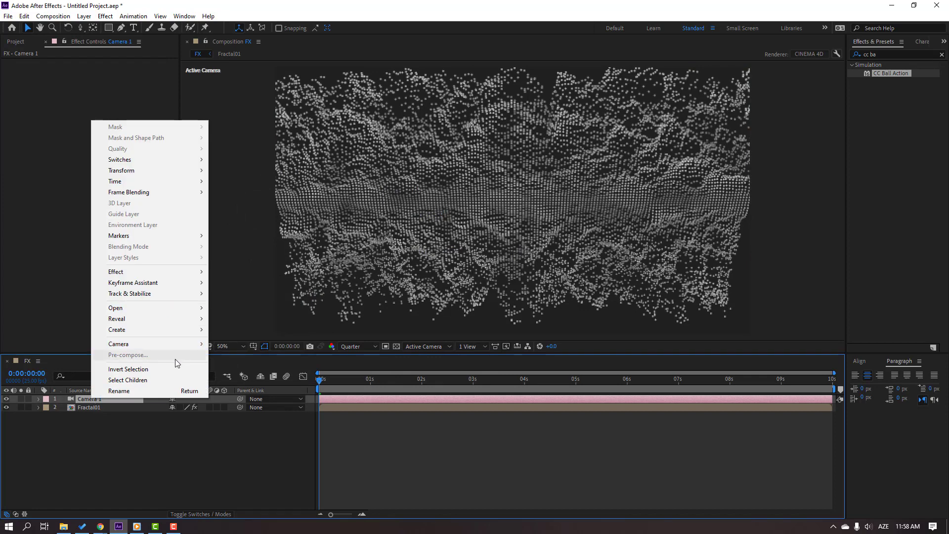
mouse_move(118, 345)
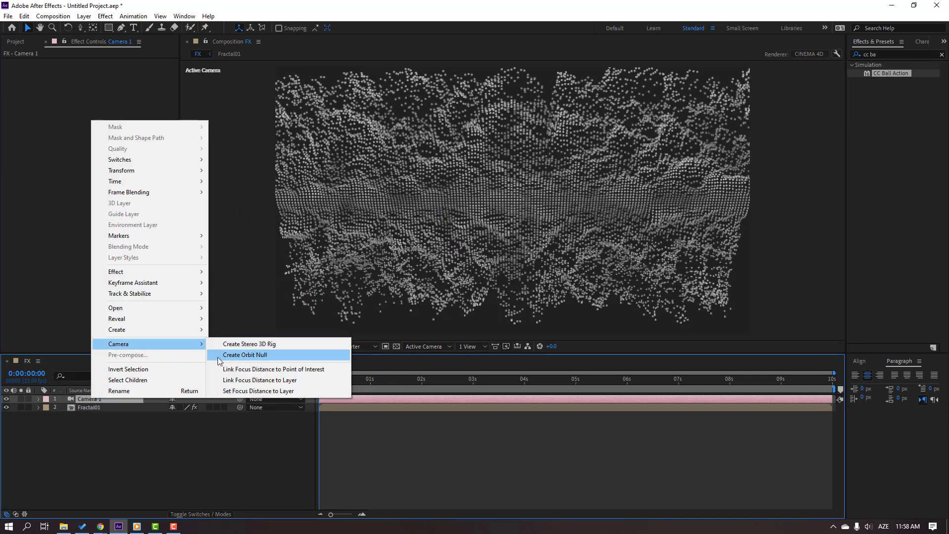
mouse_move(263, 357)
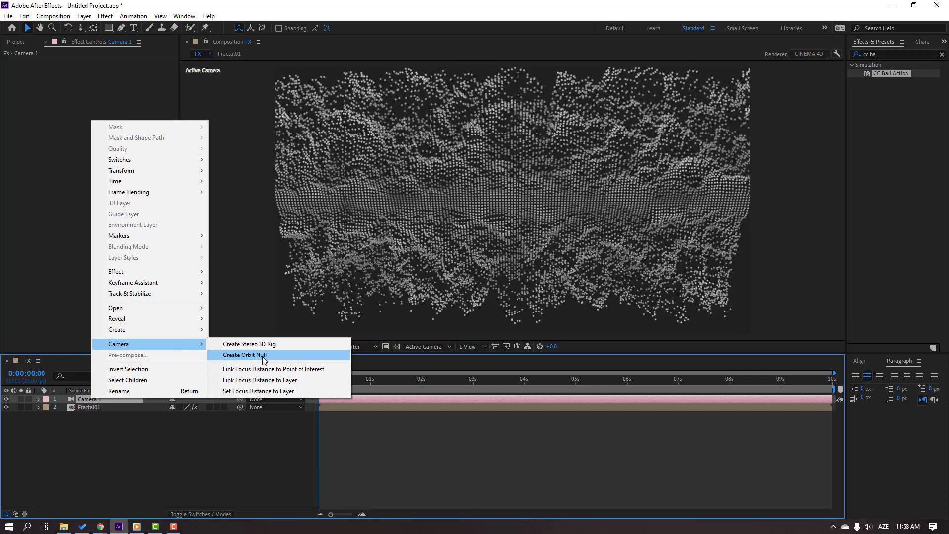
click(246, 355)
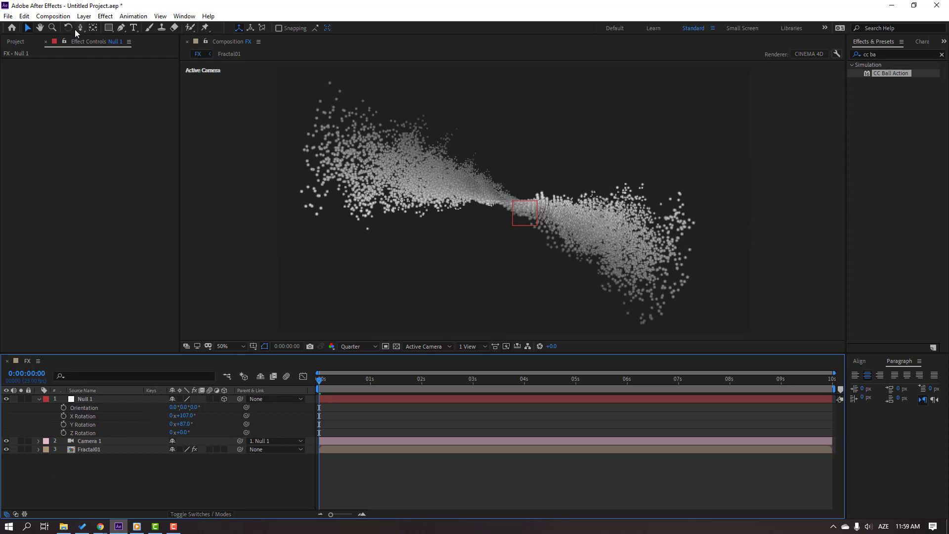
Switch to a camera move tool and dolly the camera close over the ball field
click(79, 28)
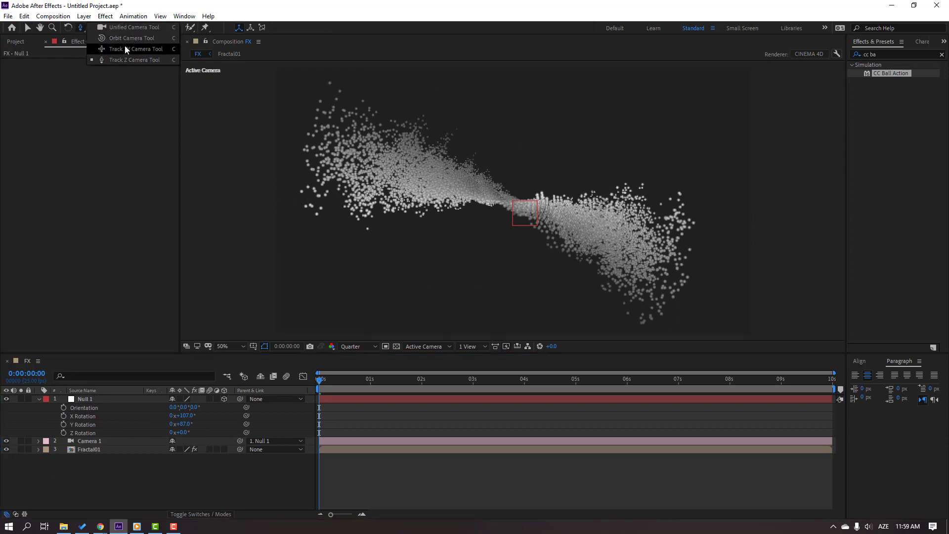
click(140, 60)
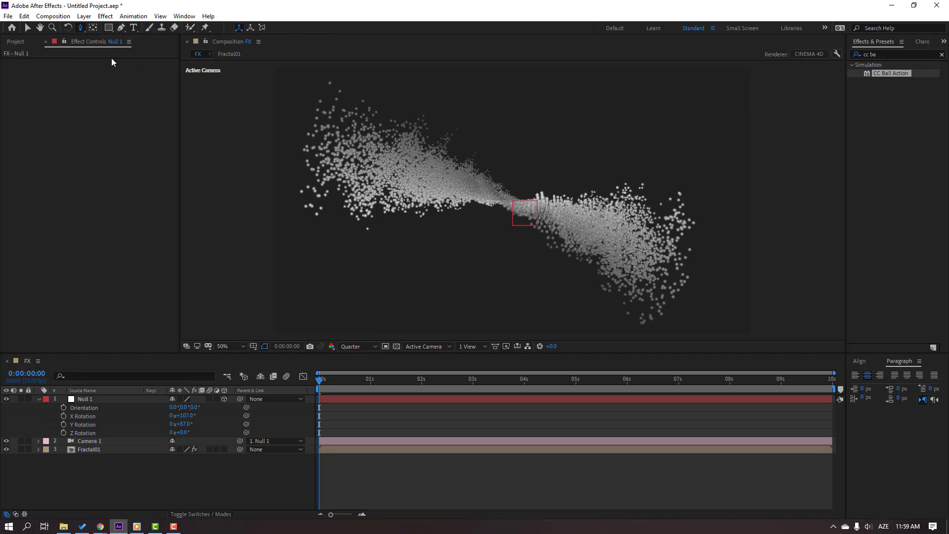
click(93, 28)
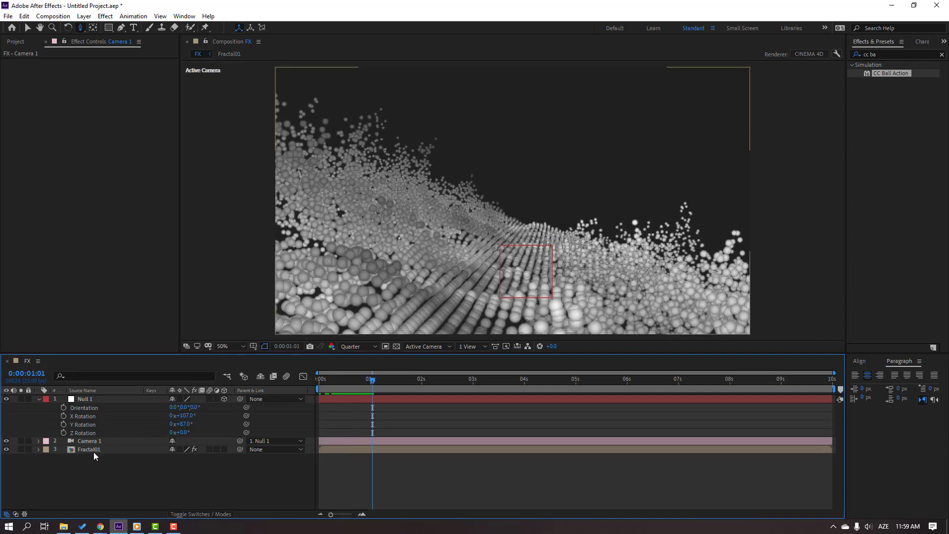
Set Fractal01's Grid Spacing to 0 and keyframe Null 1 Position at 0s and 6s
click(89, 449)
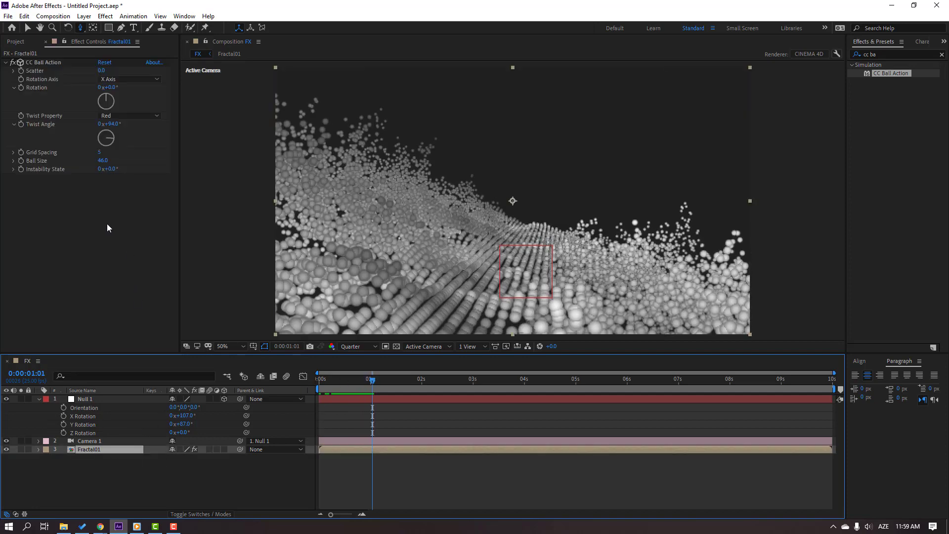
mouse_move(22, 165)
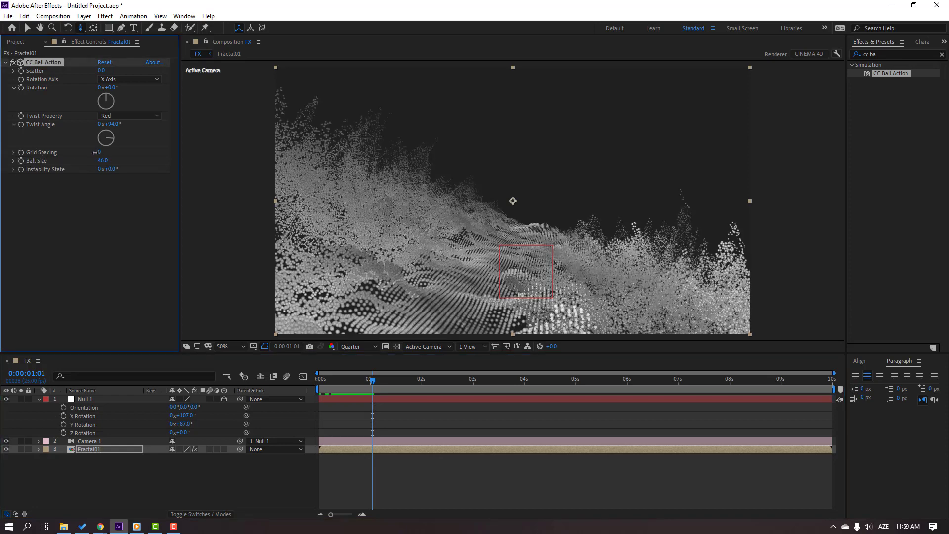
click(102, 152)
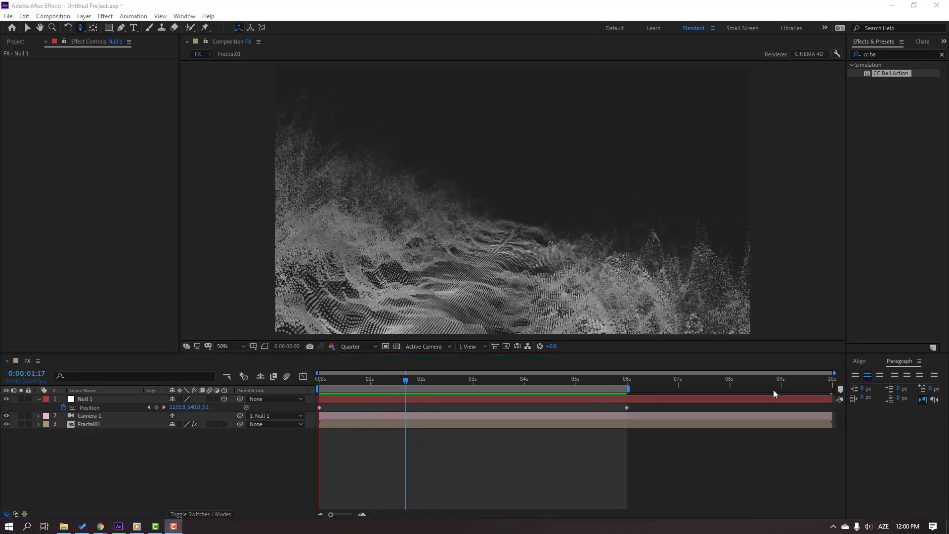
Apply Hue/Saturation to Fractal01 with Colorize on, hue 35°, saturation 57, lightness 12
click(523, 379)
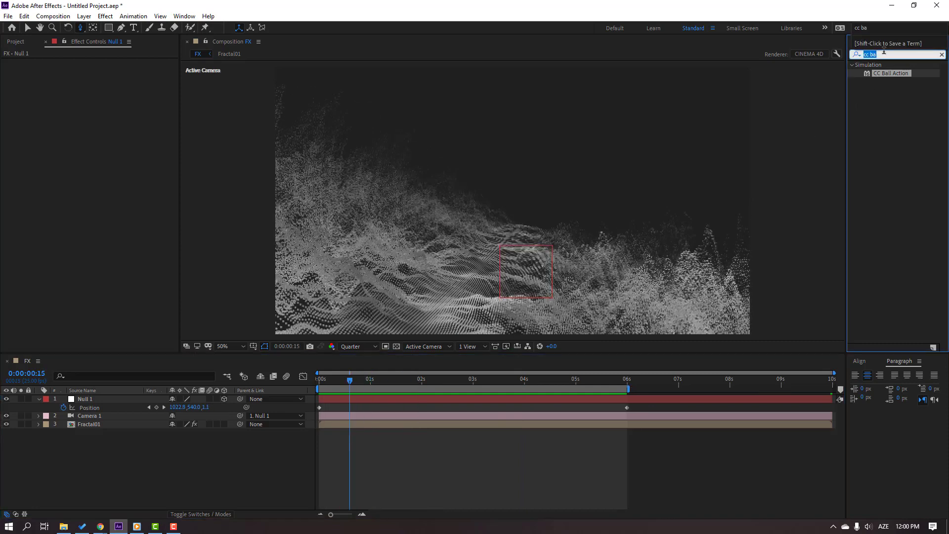
text(hue)
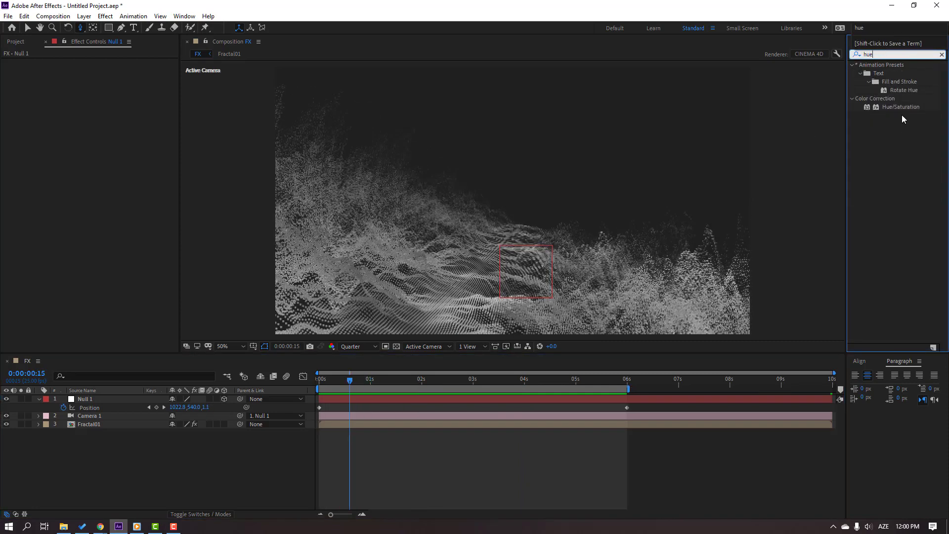
click(900, 107)
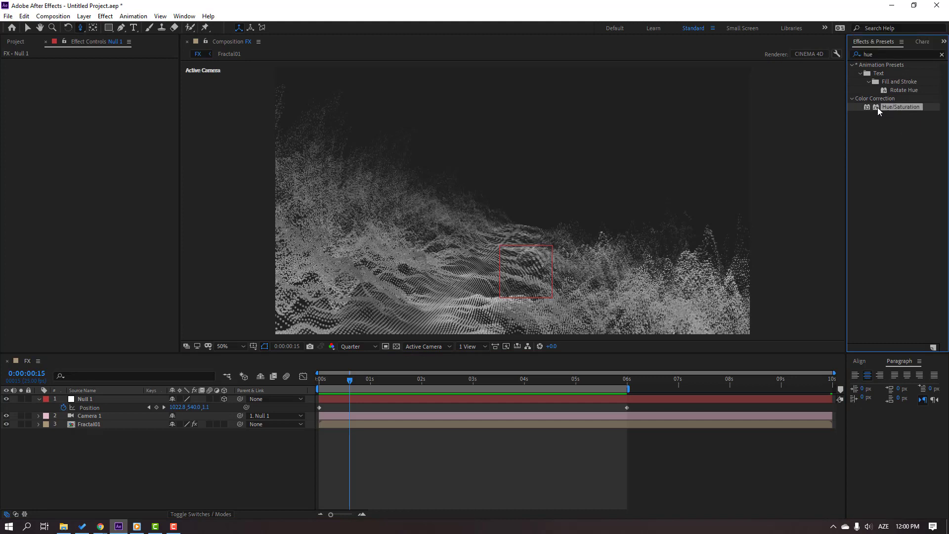
mouse_move(887, 116)
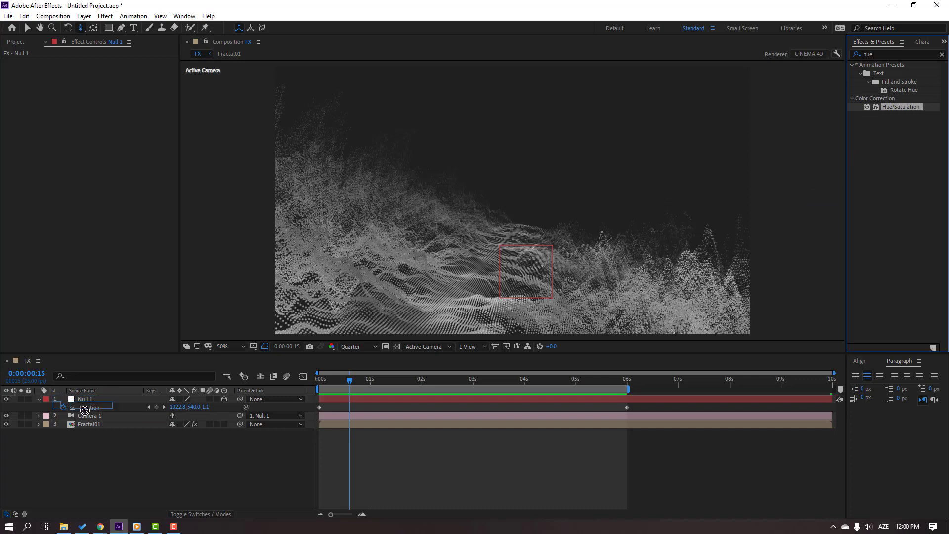
click(89, 424)
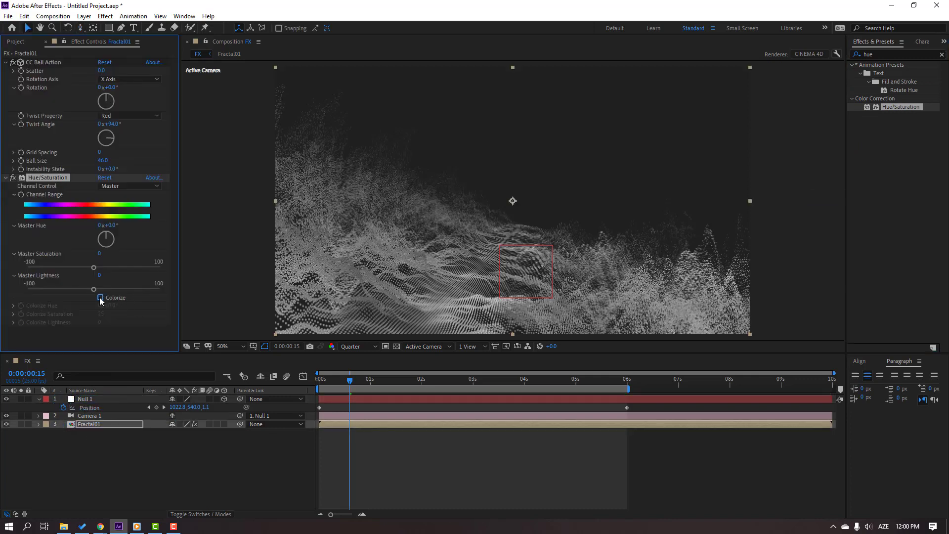
click(100, 298)
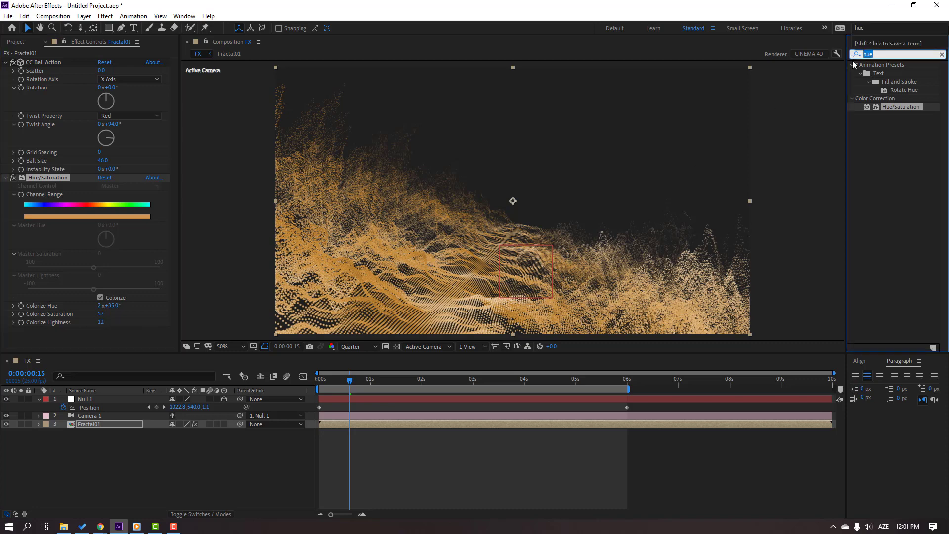
text(glou)
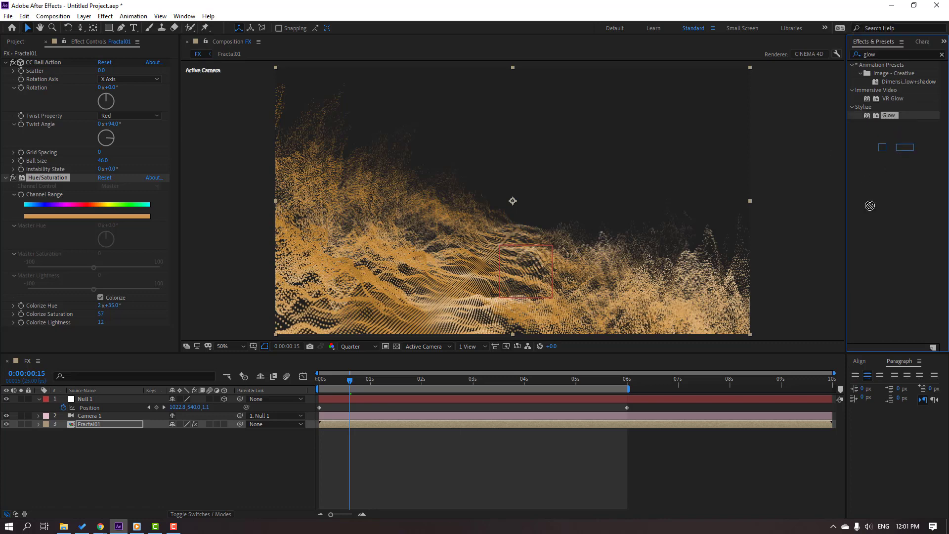
Apply Glow to Fractal01 and raise Glow Threshold to about 86%
double_click(90, 424)
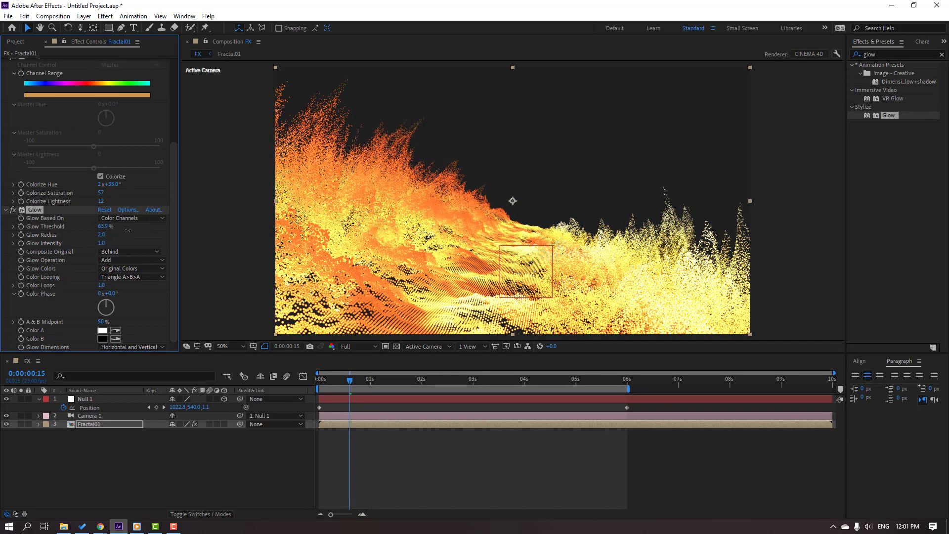
drag(105, 226, 116, 226)
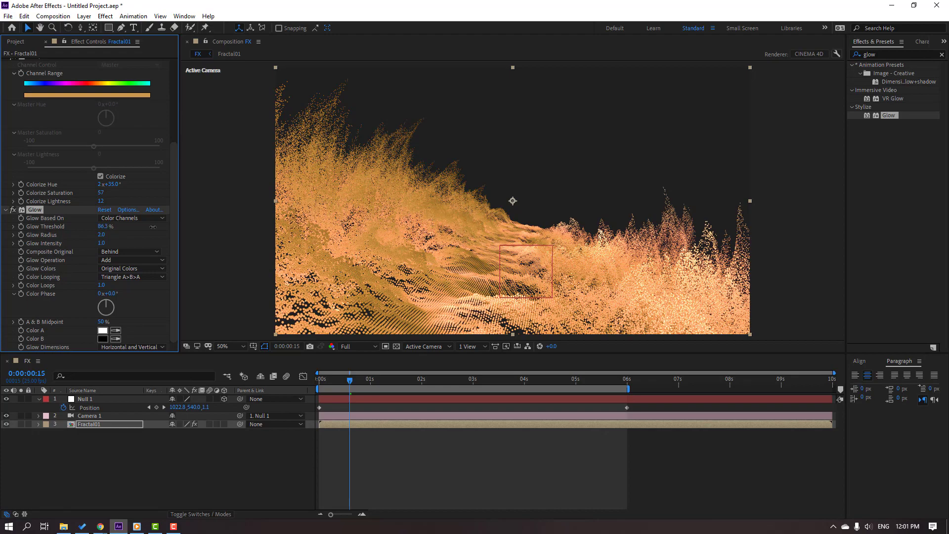
click(353, 380)
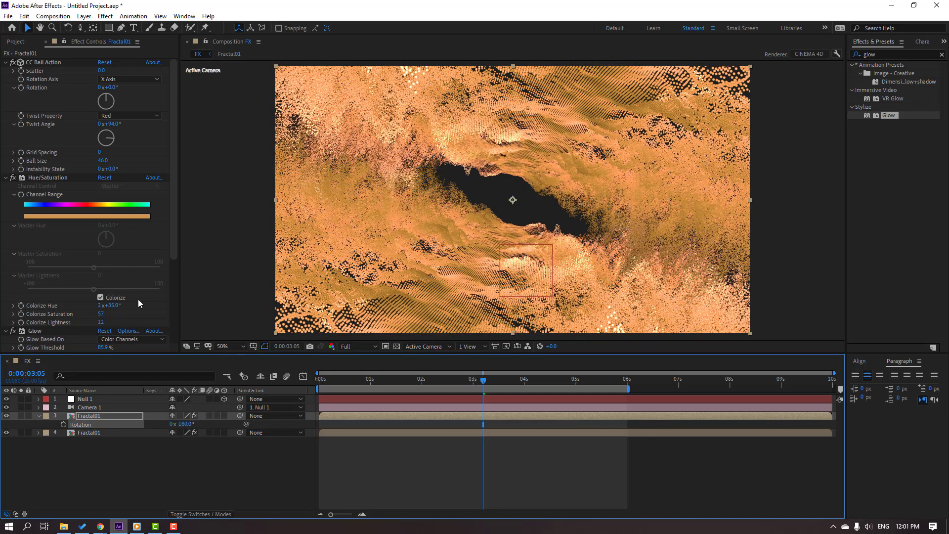
Duplicate Fractal01, rotate the copy 180° and set one copy's Colorize Hue to about 203°
scroll(down, 3)
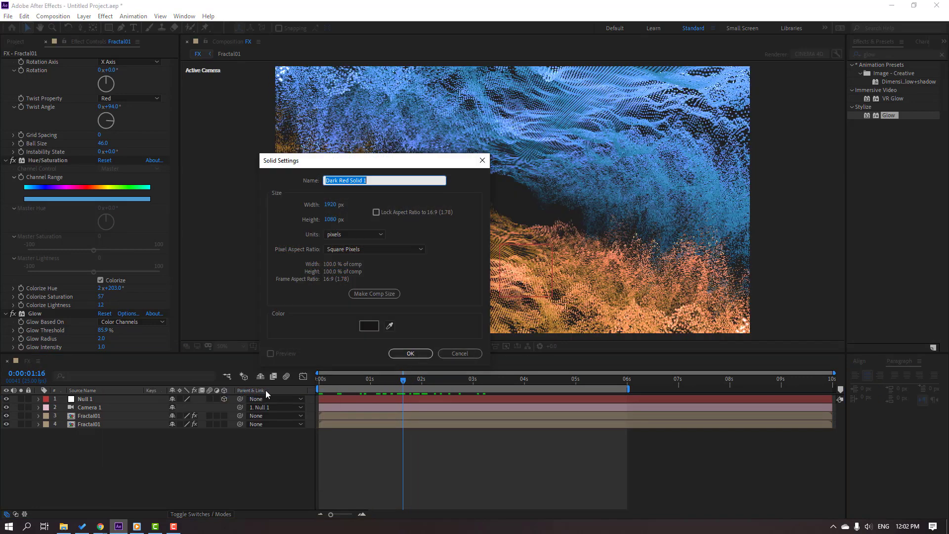
Add a solid named 'light' at the bottom of the layer stack, with a white Fill
click(410, 354)
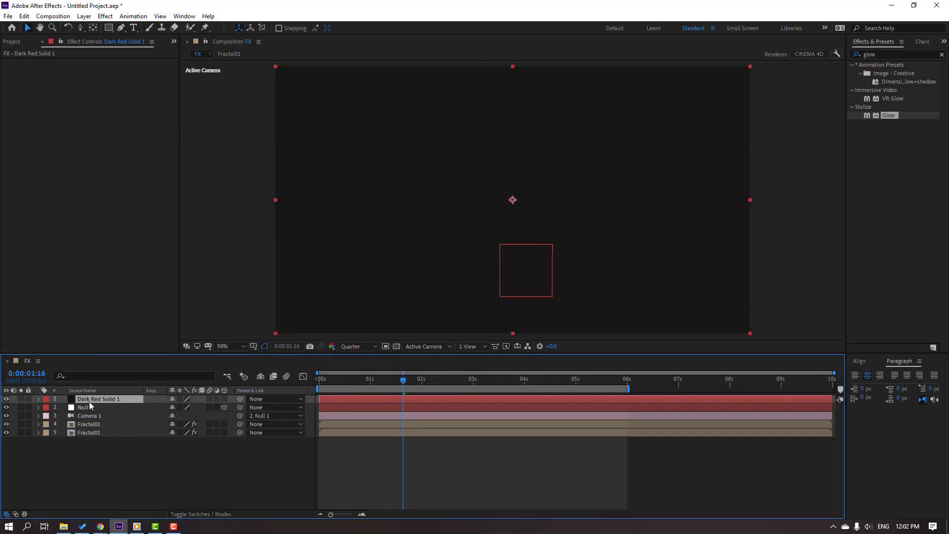
double_click(100, 399)
text(light)
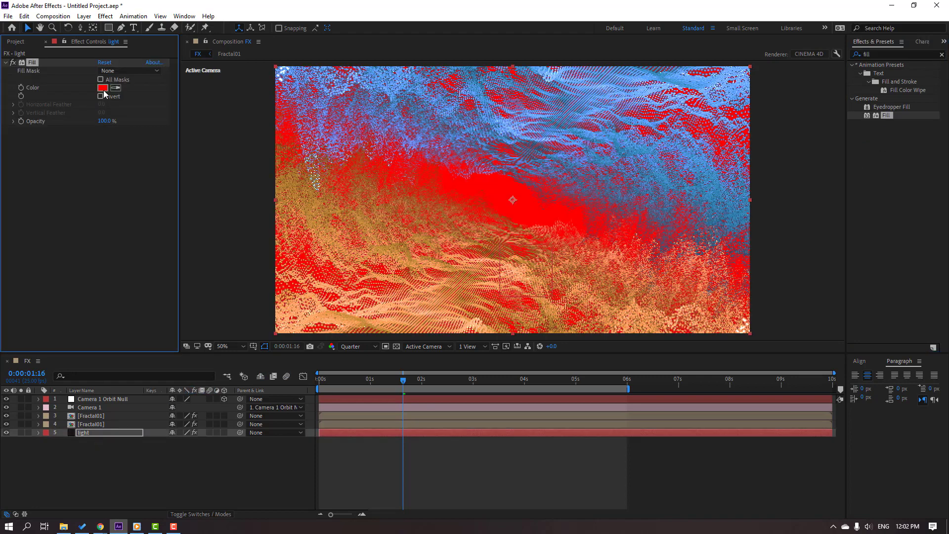
click(102, 87)
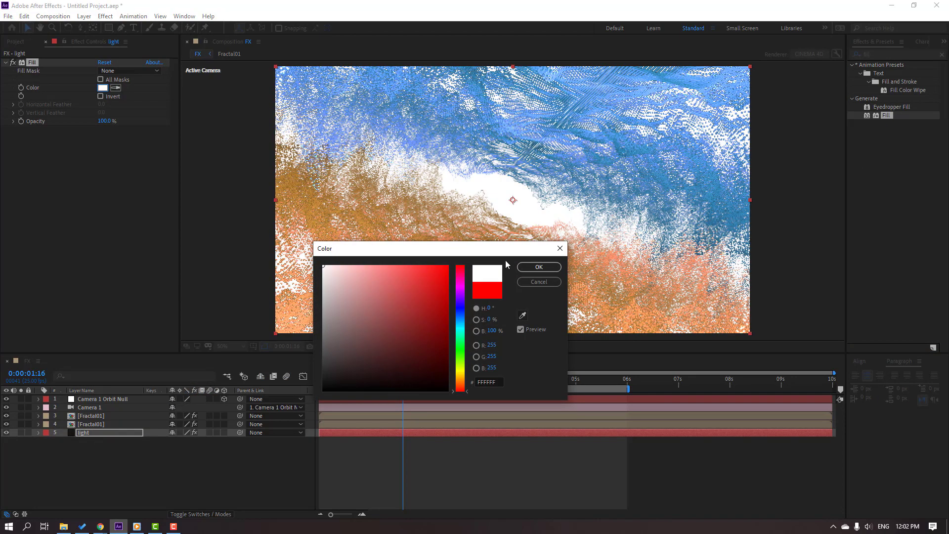
click(537, 267)
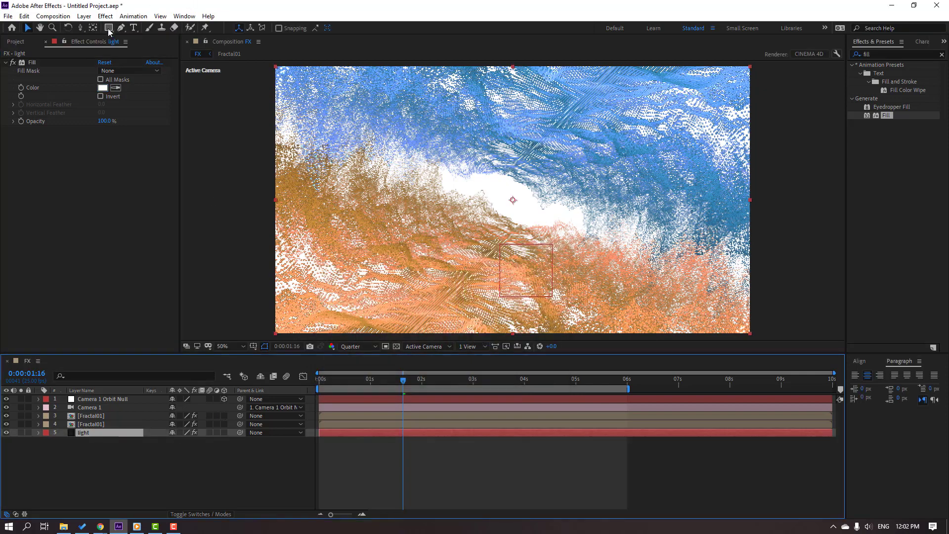
click(109, 27)
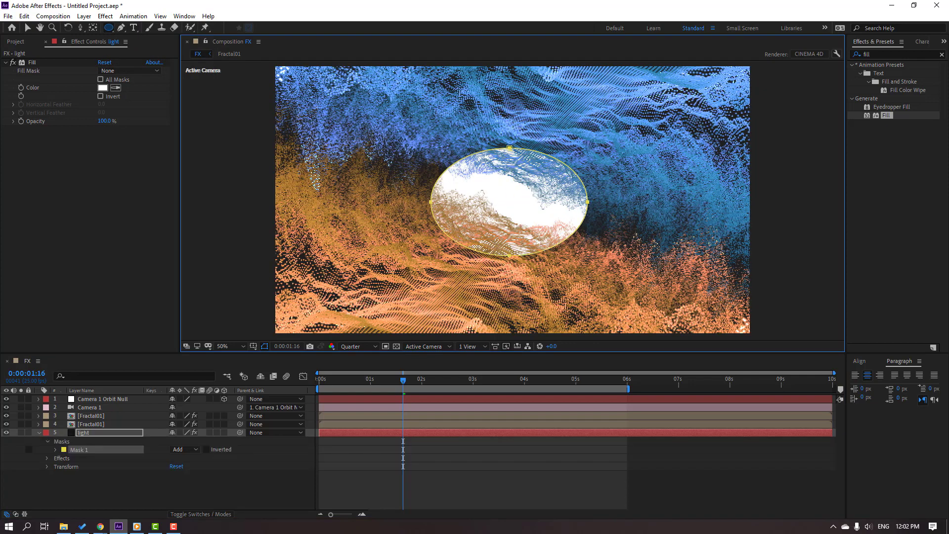
Tint the light solid's fill bright cyan (64E4FF) and feather its mask to about 527 pixels
click(79, 450)
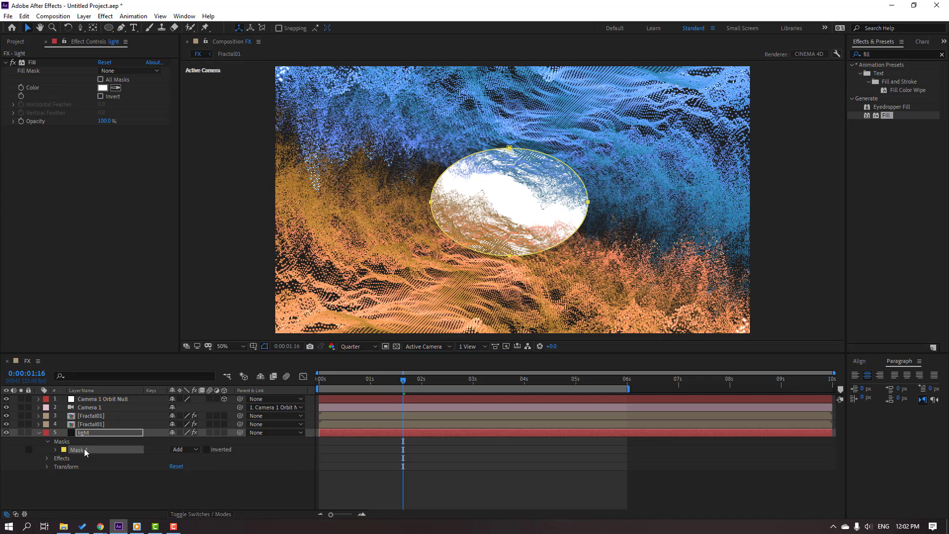
click(48, 450)
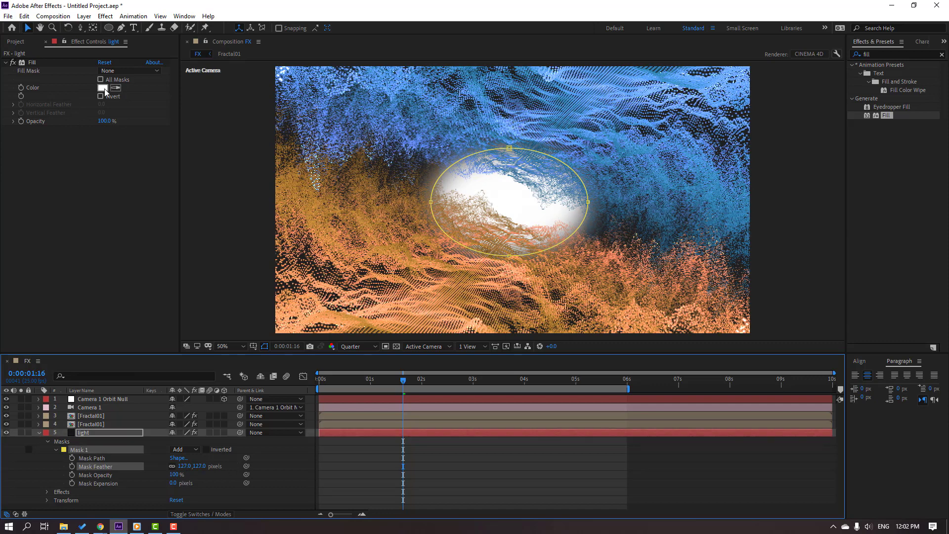
click(103, 87)
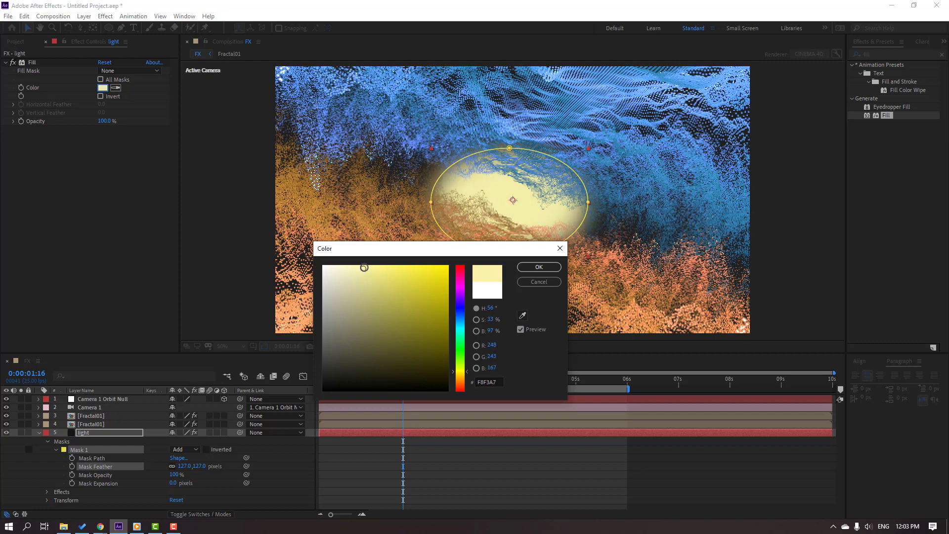
click(354, 261)
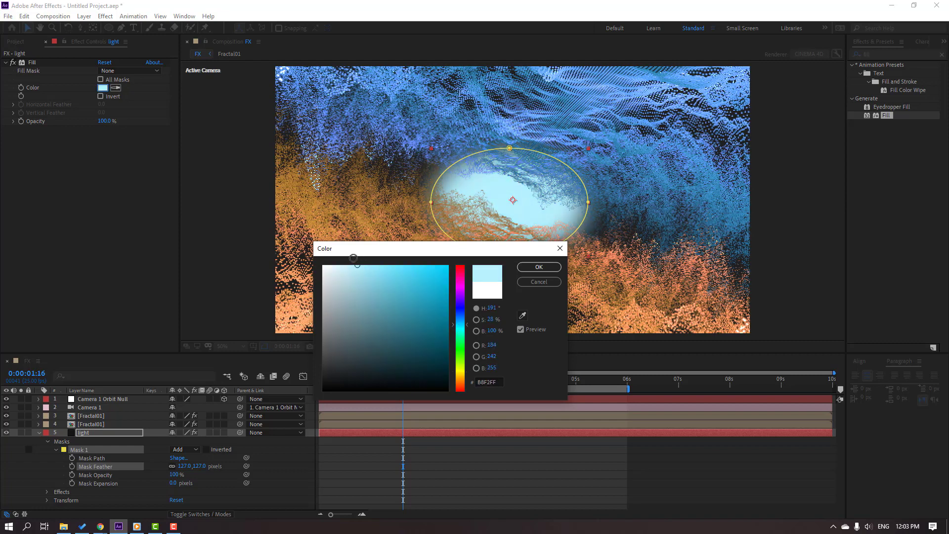
drag(356, 260, 399, 261)
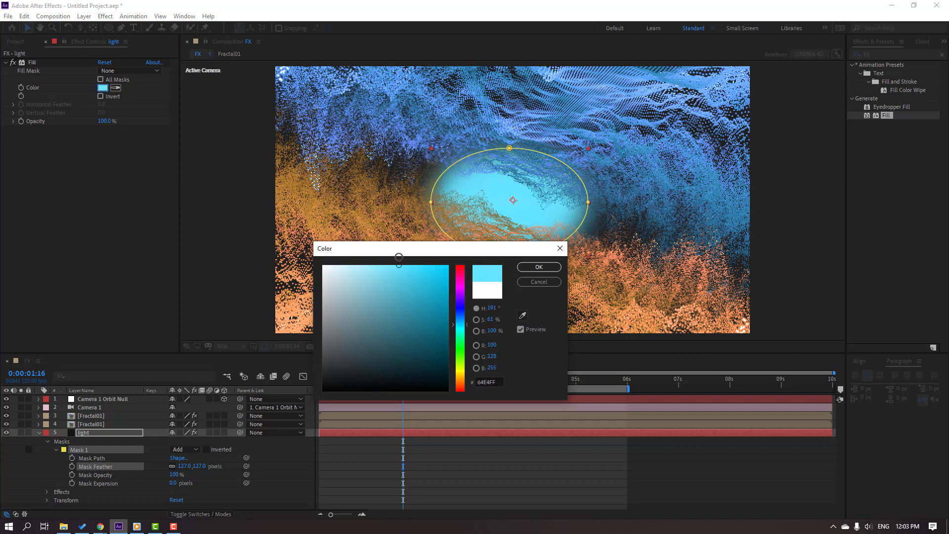
click(538, 267)
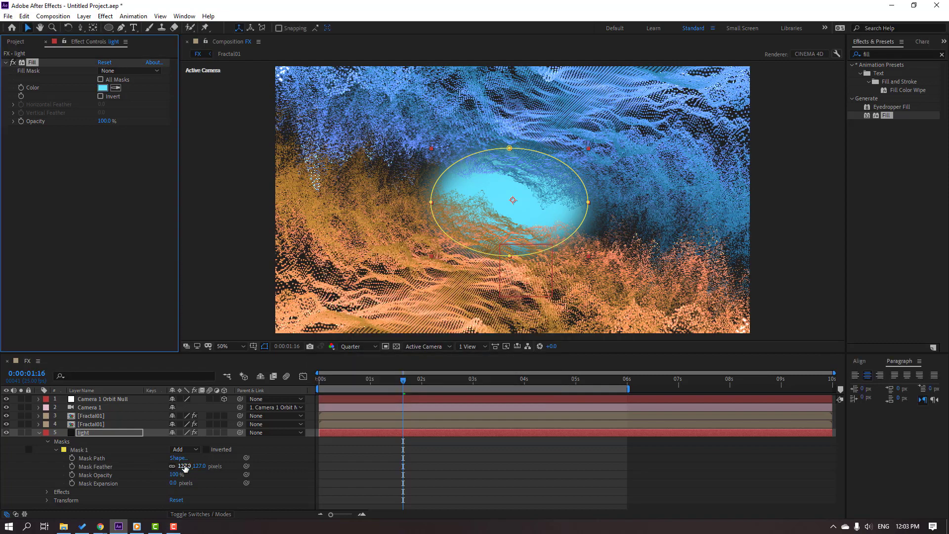
drag(185, 467, 184, 467)
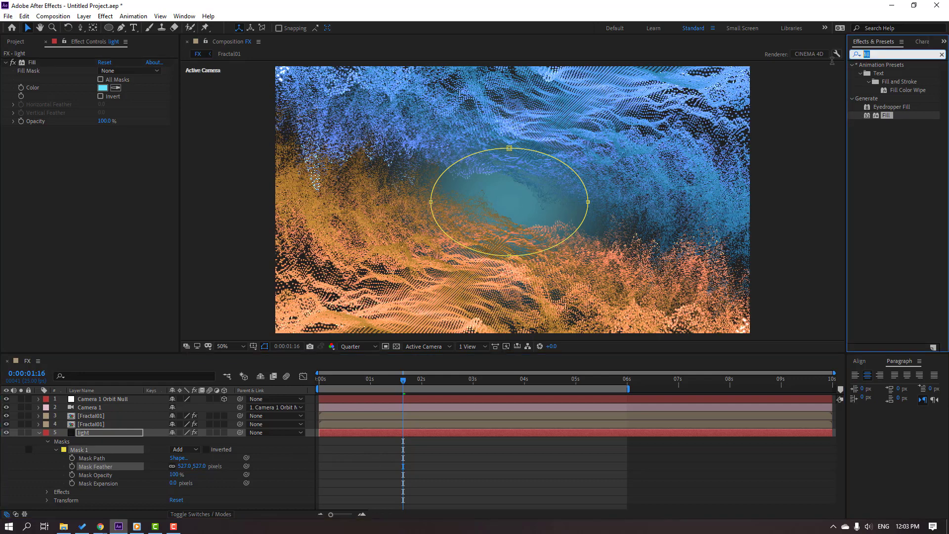
Apply Glow to the light solid with Threshold 42% and Radius 122
text(glow)
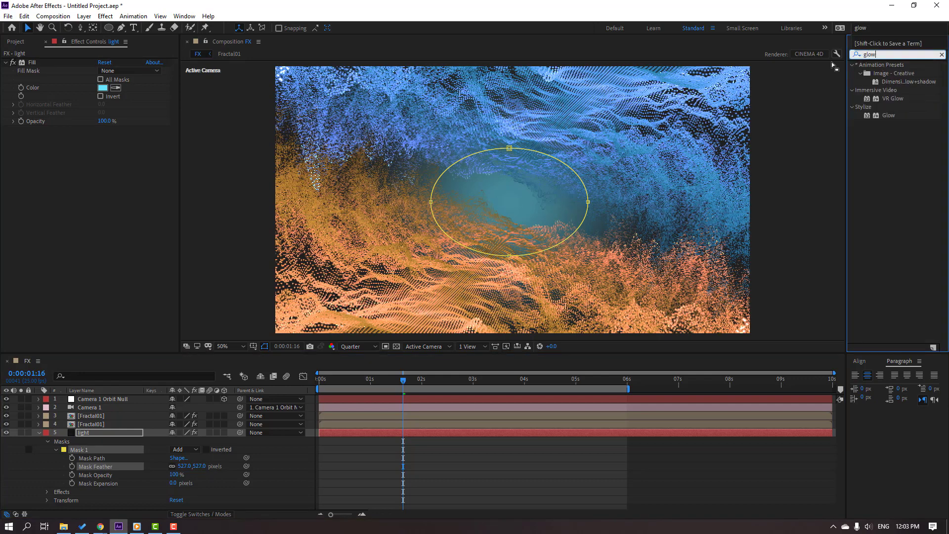
double_click(83, 432)
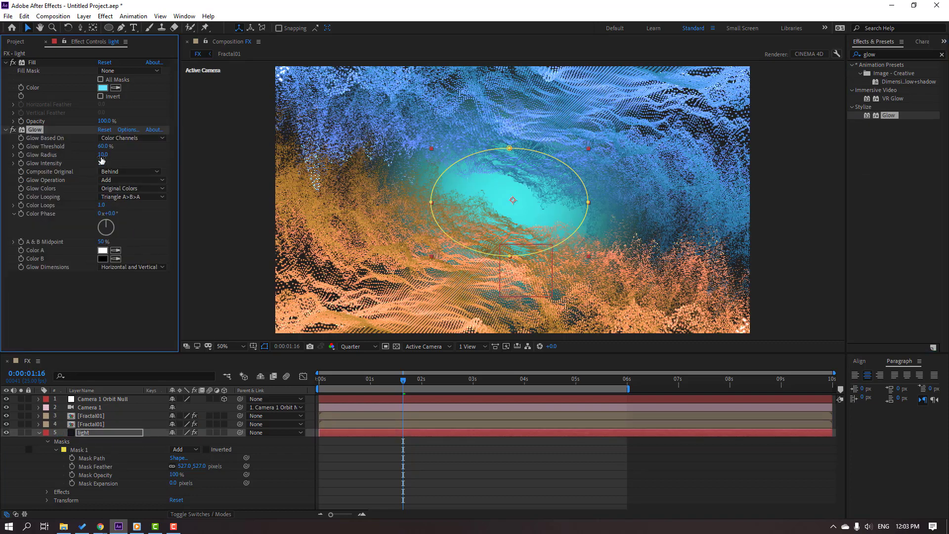
drag(103, 154, 106, 154)
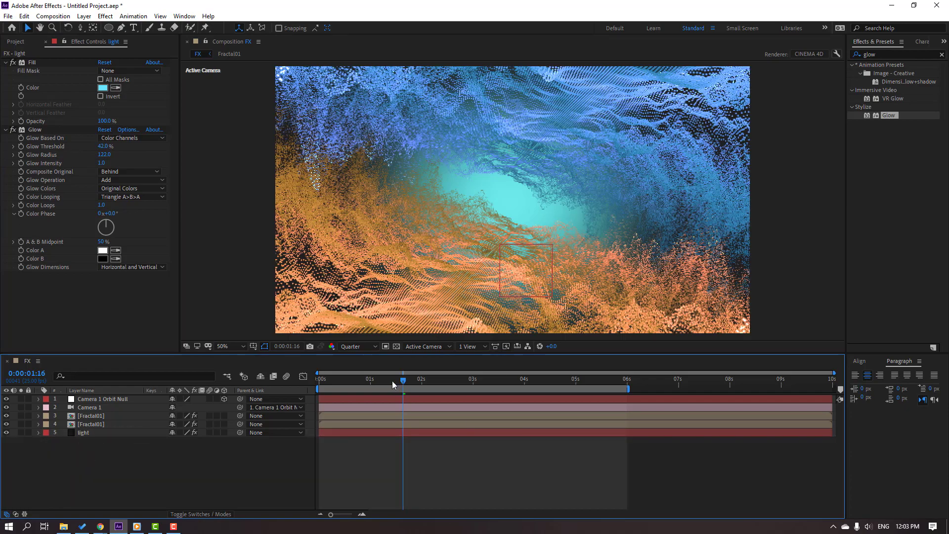
Darken the light solid's Fill colour to a deep blue-teal
drag(403, 380, 356, 380)
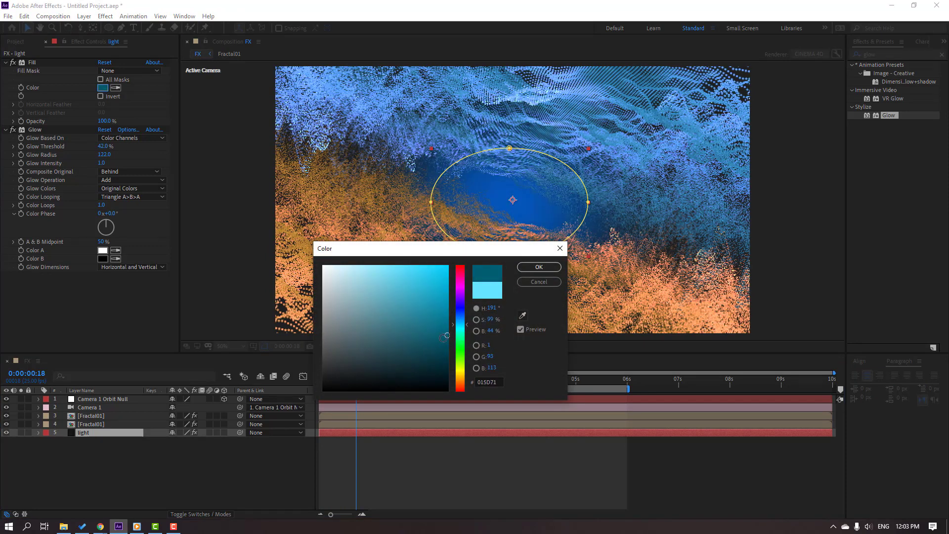
drag(446, 336, 415, 337)
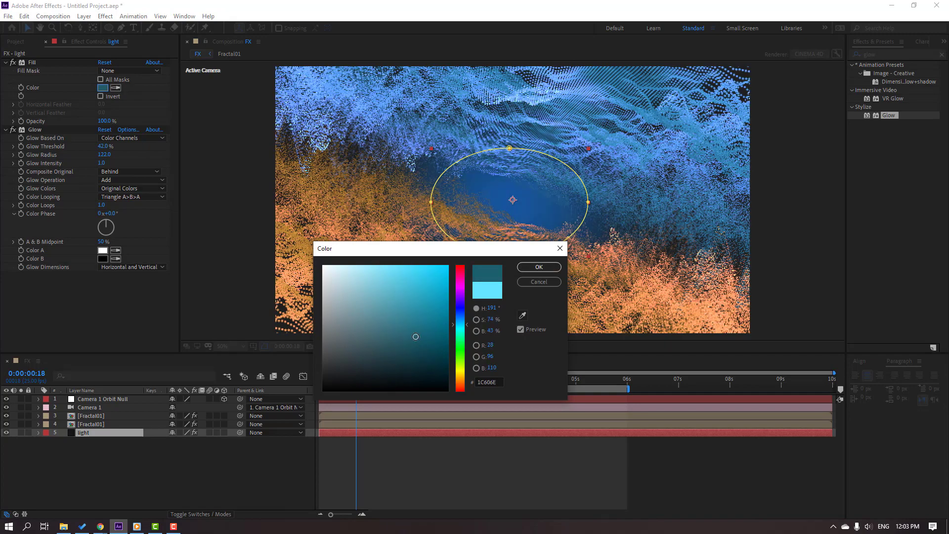
click(538, 267)
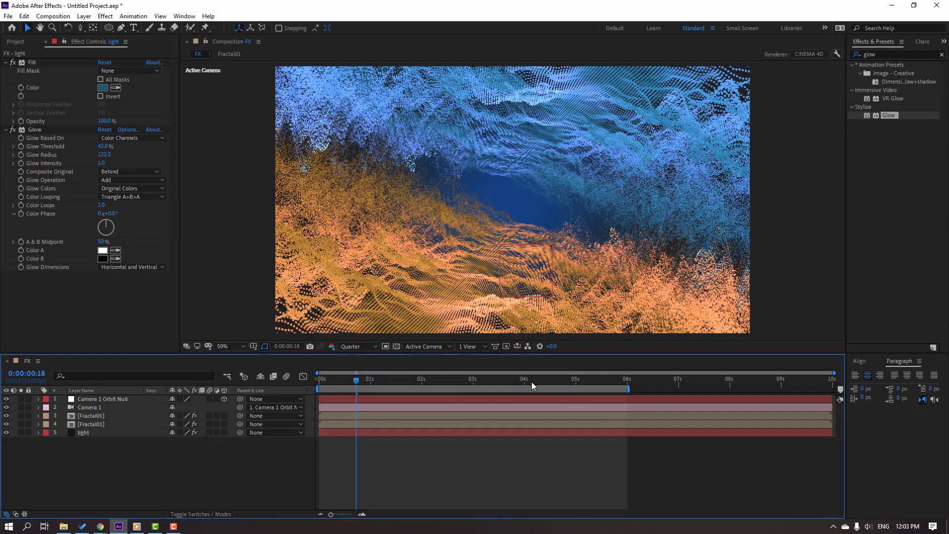
Move the playhead to 0:00:00:00 and set the preview resolution to Full
click(389, 380)
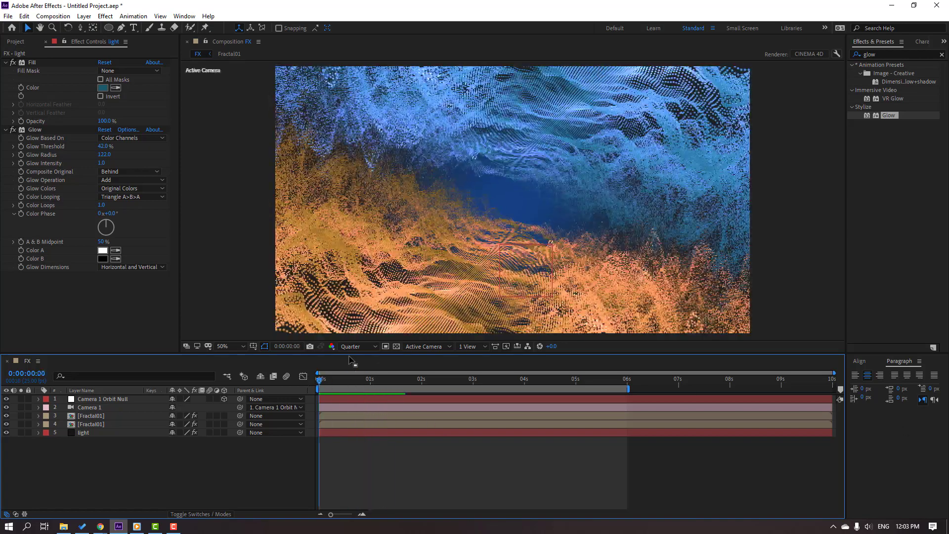
click(359, 346)
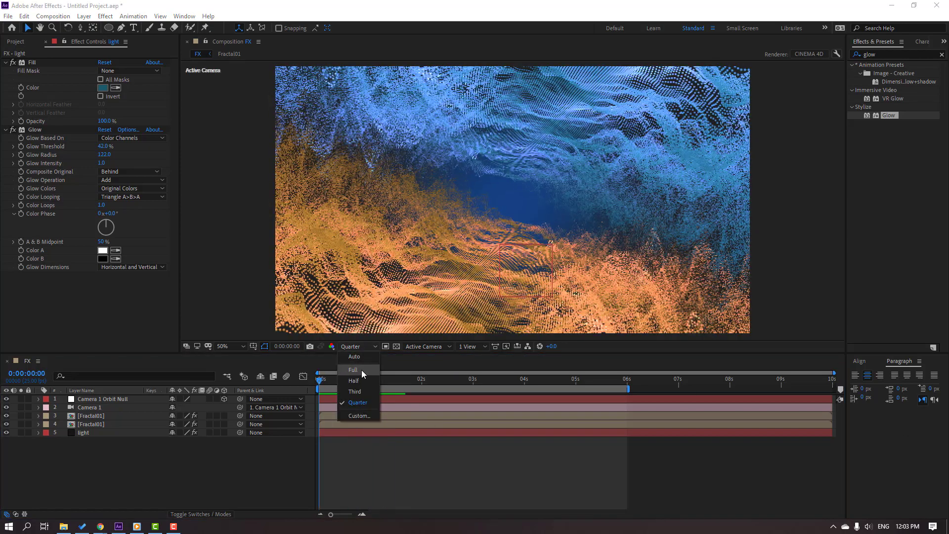
click(353, 369)
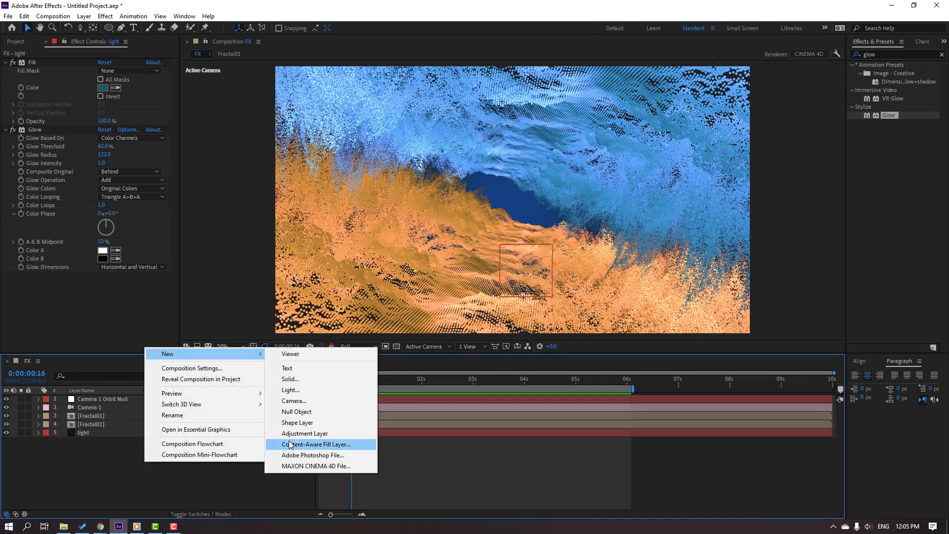
Add an adjustment layer with Gaussian Blur at Blurriness 20, previewing at Quarter resolution
click(305, 433)
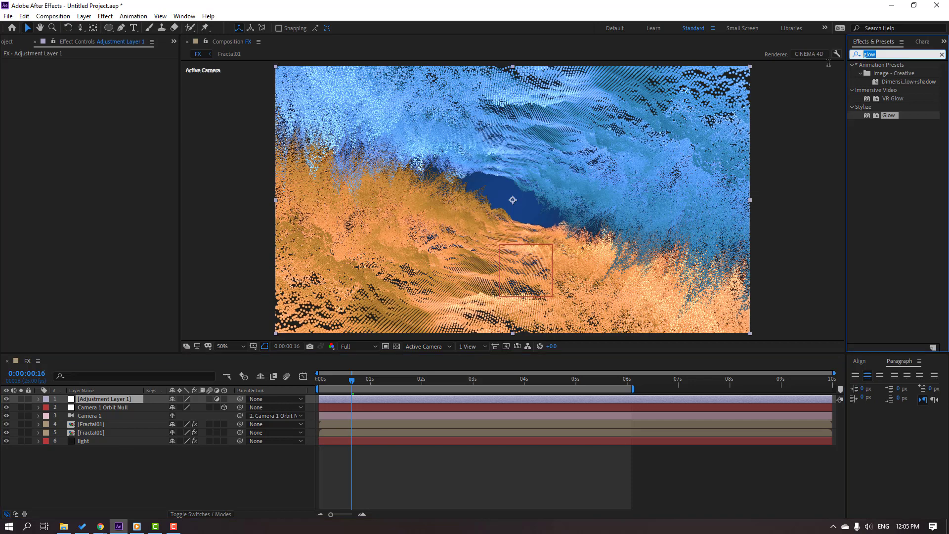
text(gau)
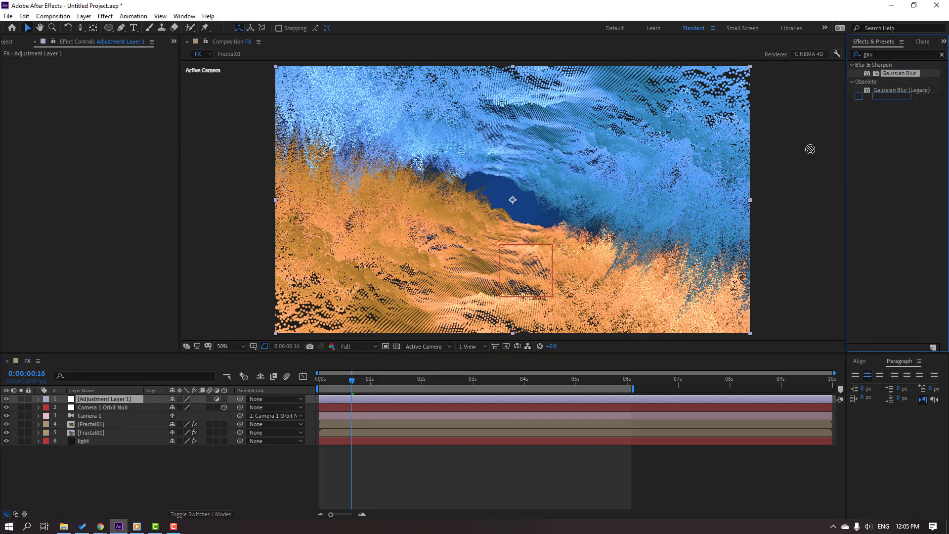
double_click(898, 73)
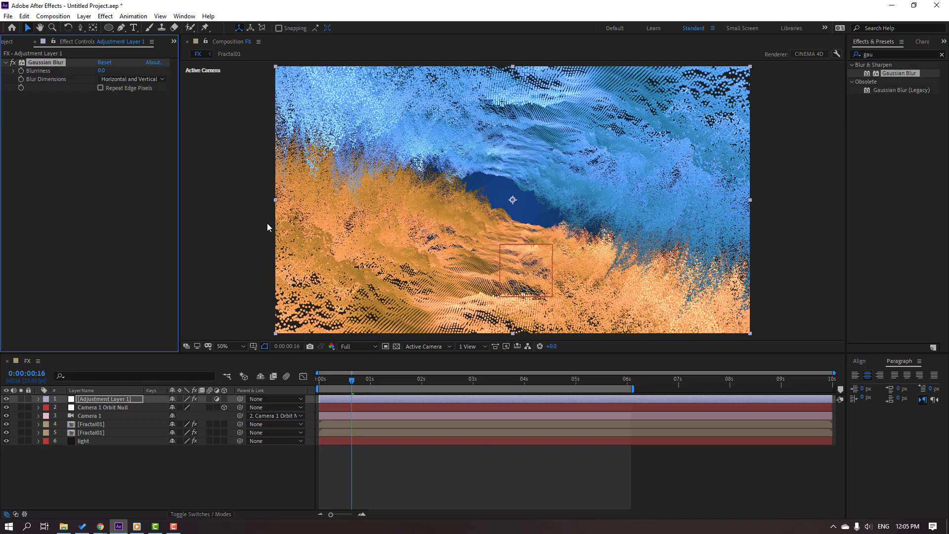
click(357, 346)
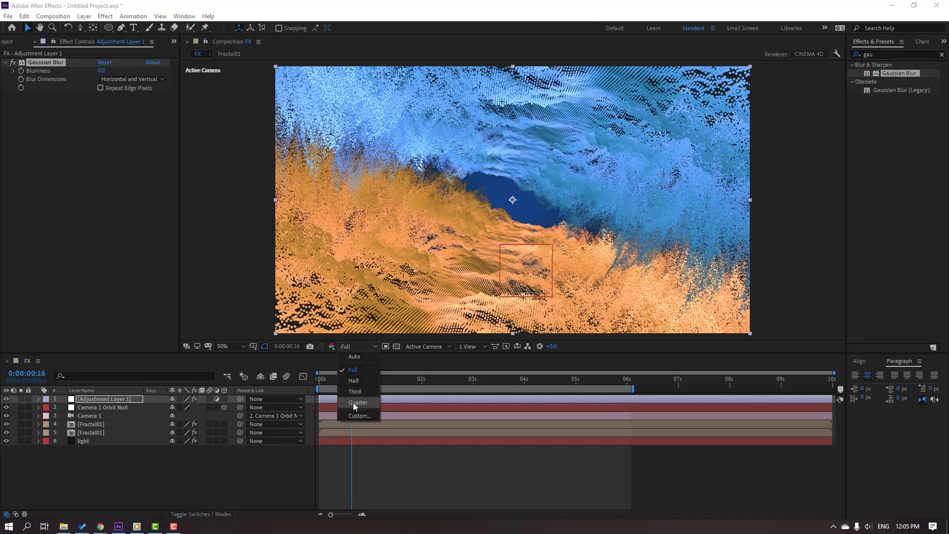
click(357, 403)
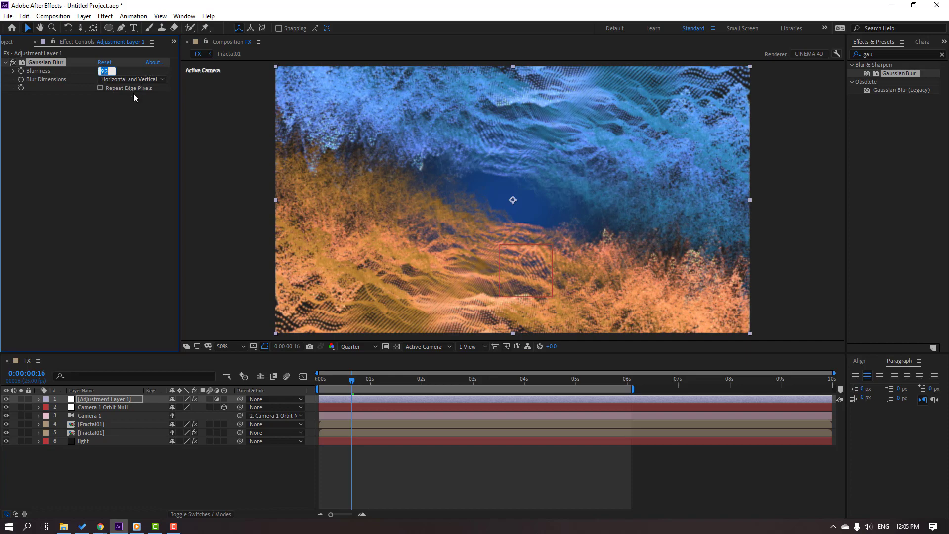
text(20.0)
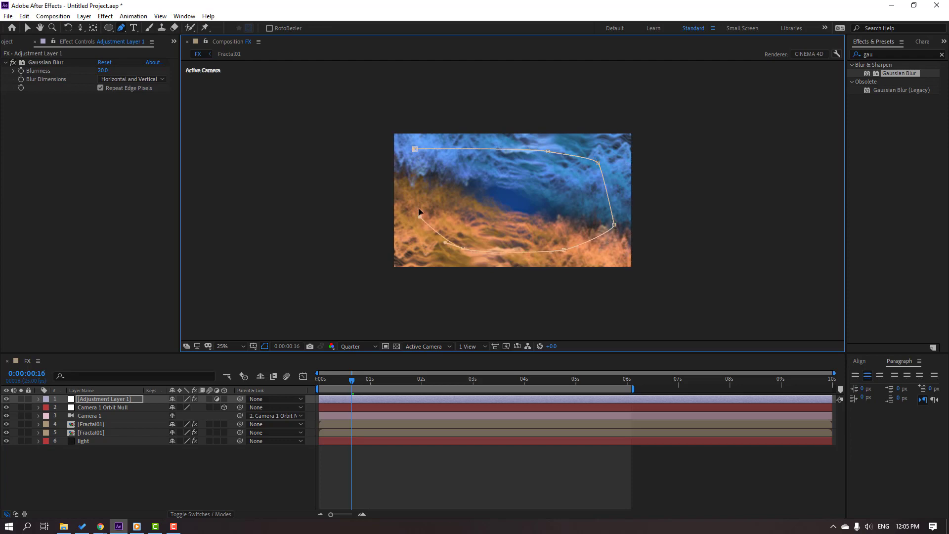
Close the Pen mask, invert it with 223-pixel feather, and rename the adjustment layer 'Dof'
click(222, 346)
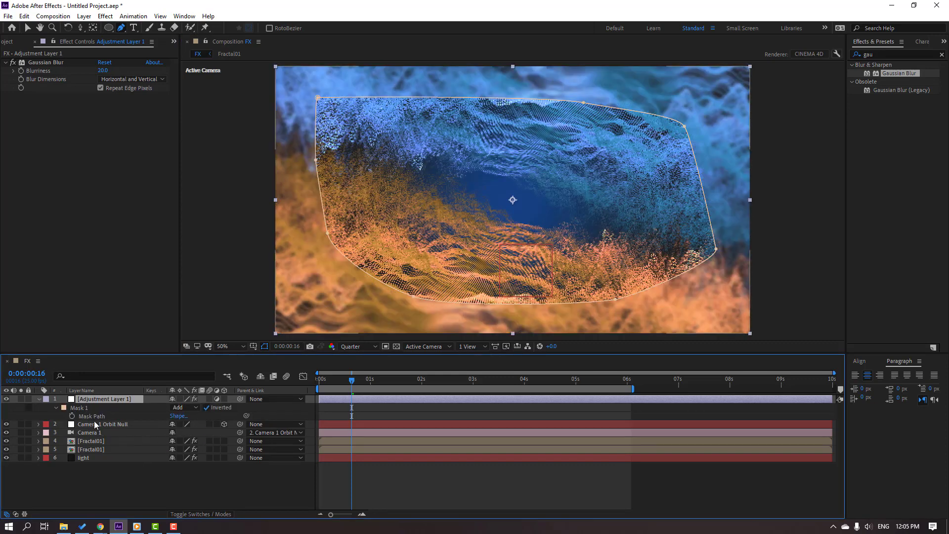
click(37, 408)
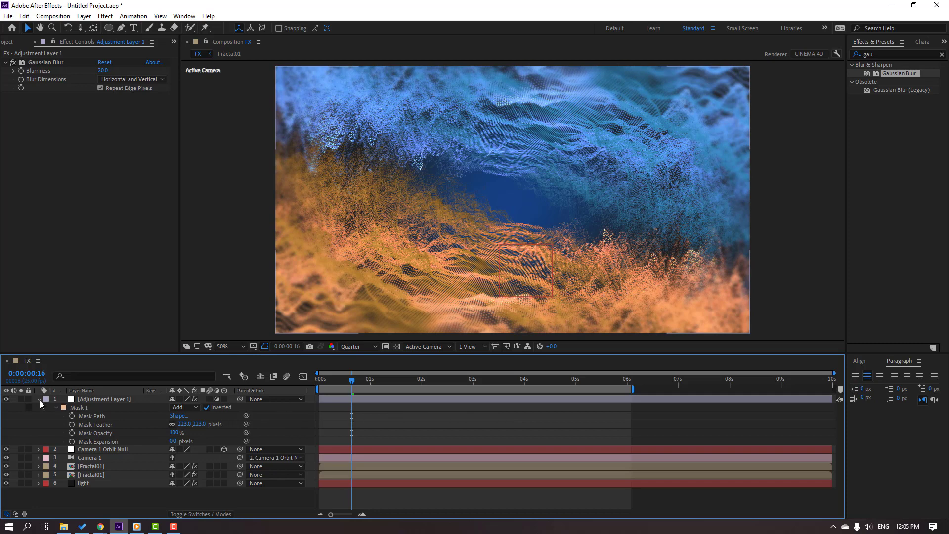
double_click(103, 398)
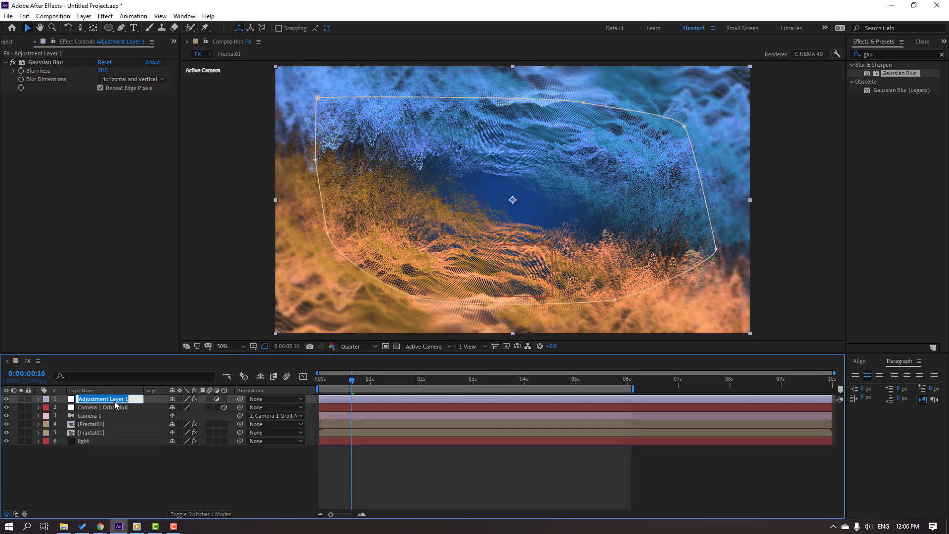
text(Dof)
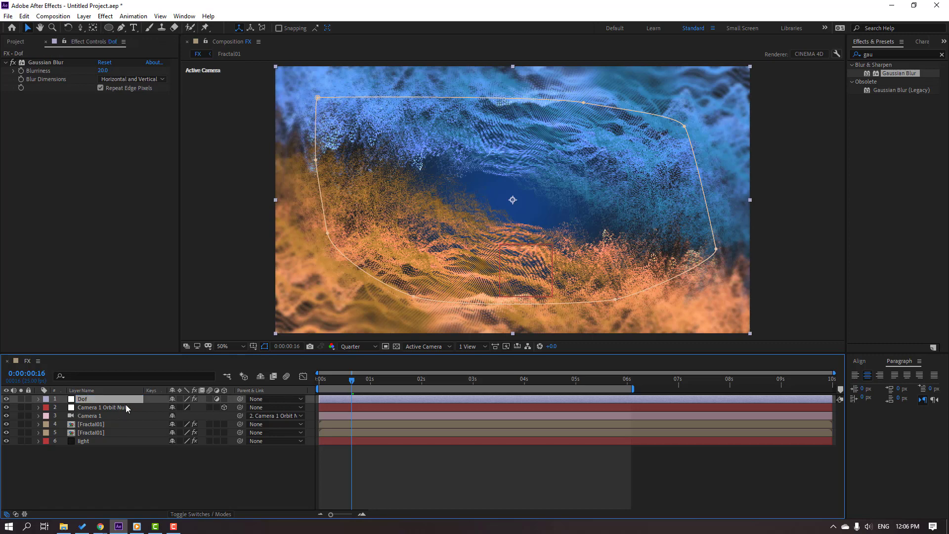
click(357, 346)
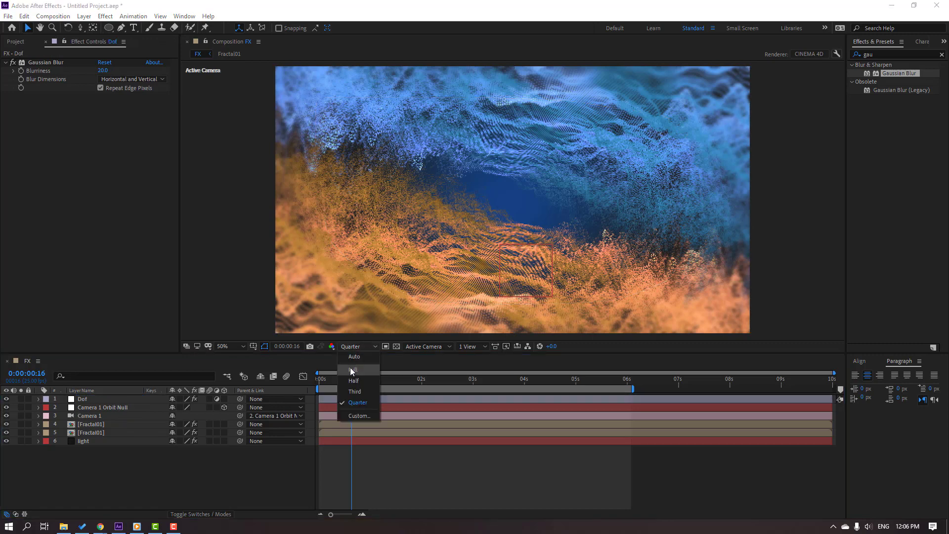